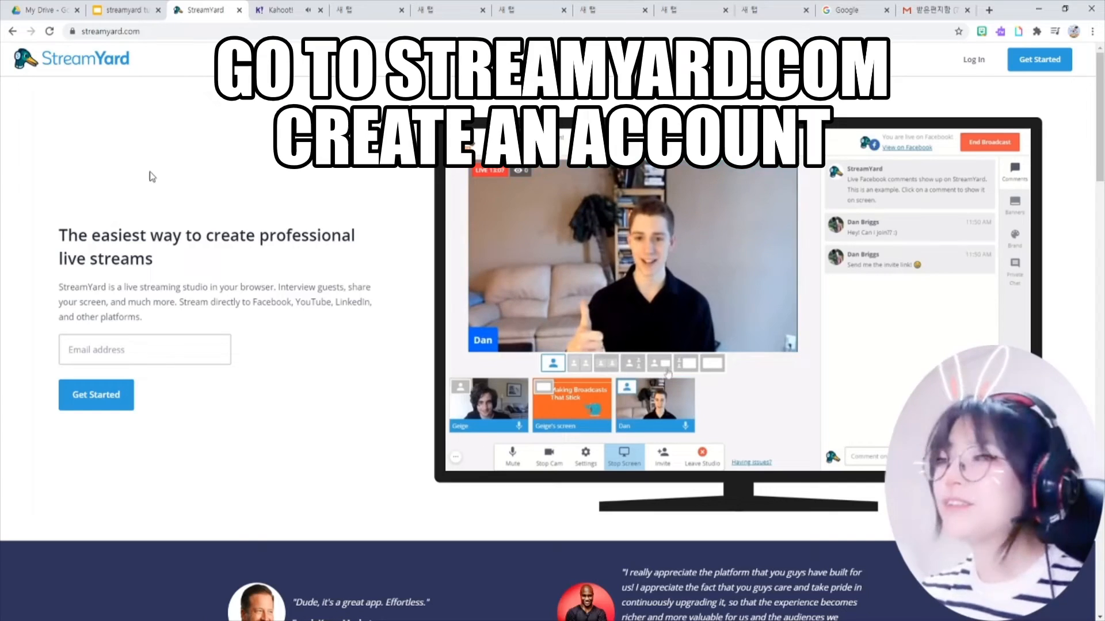
Request a StreamYard login code and bring up the Login Code email in Gmail
click(109, 31)
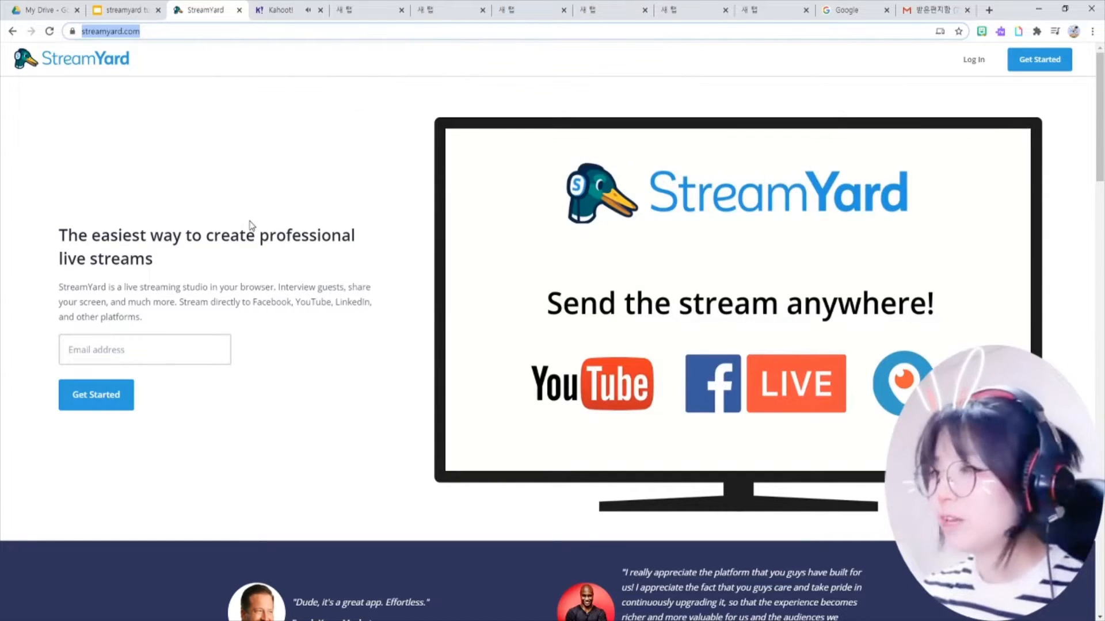
mouse_move(609, 233)
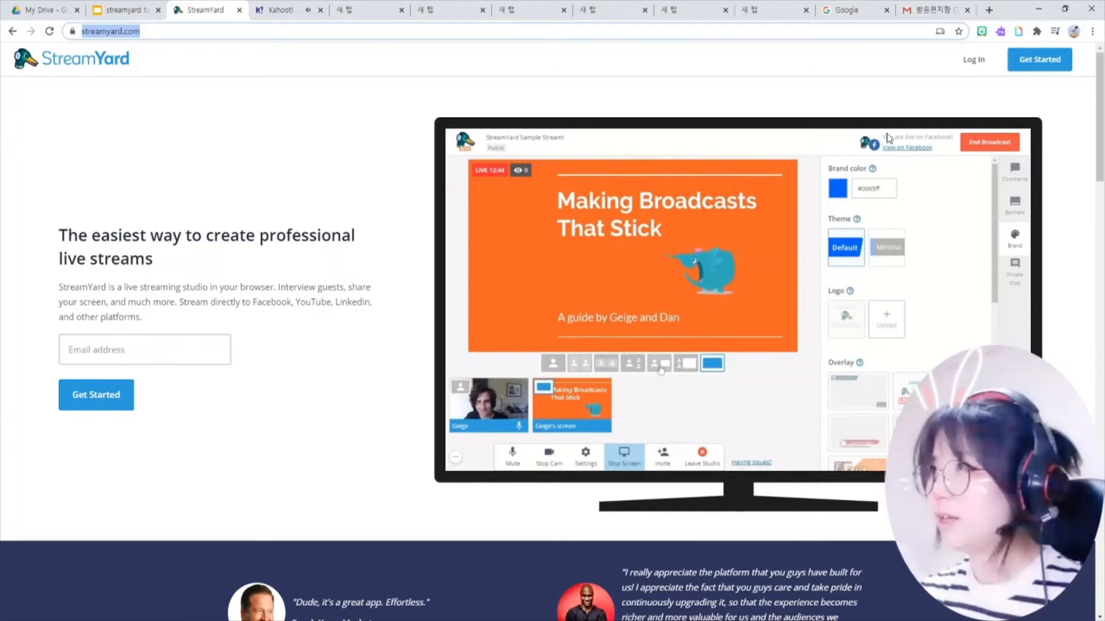
click(973, 58)
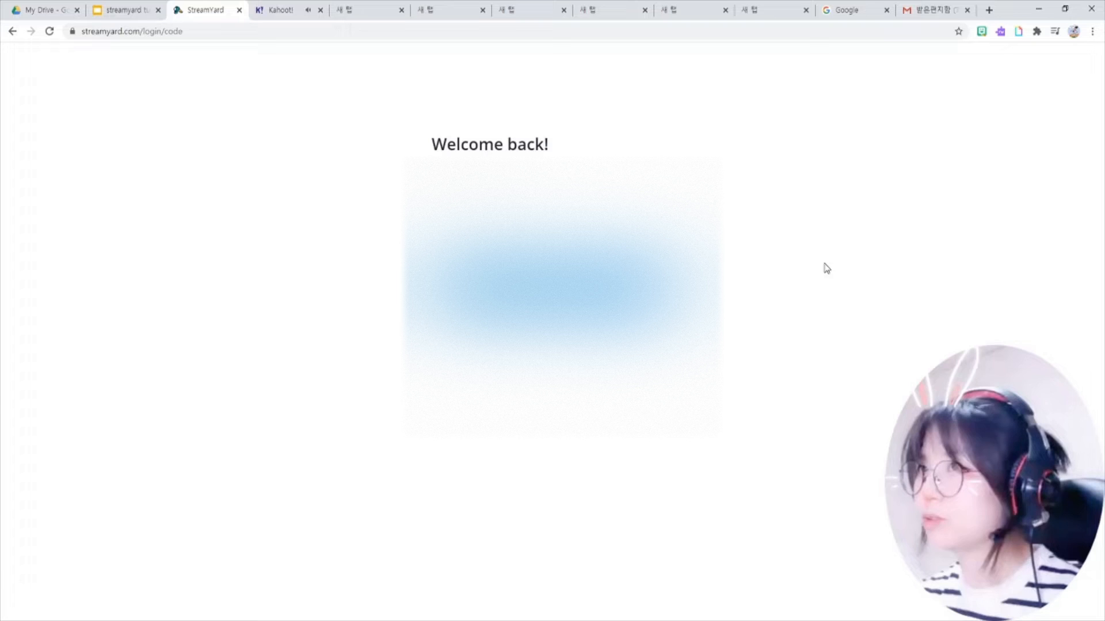
mouse_move(838, 207)
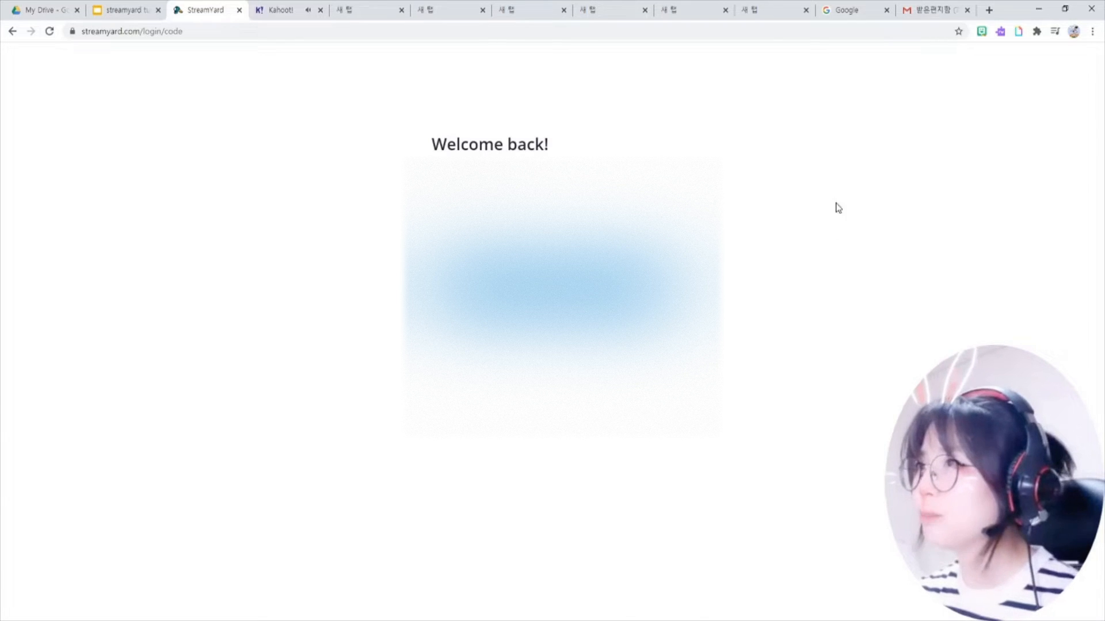
click(934, 11)
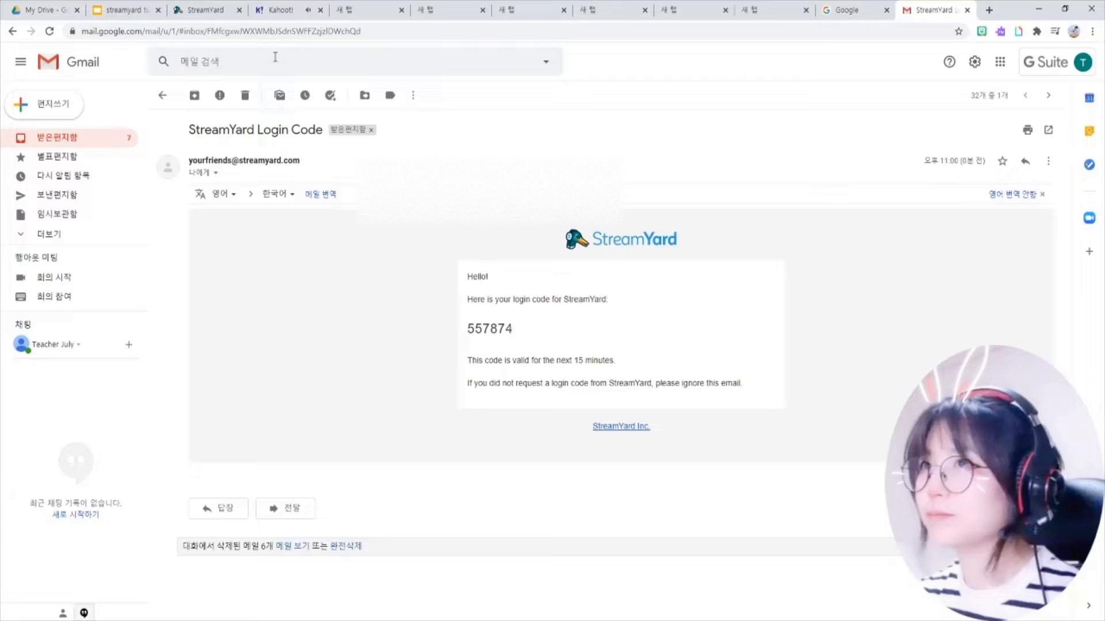
Enter the six-digit emailed code on StreamYard and sign in to the broadcasts dashboard
click(206, 10)
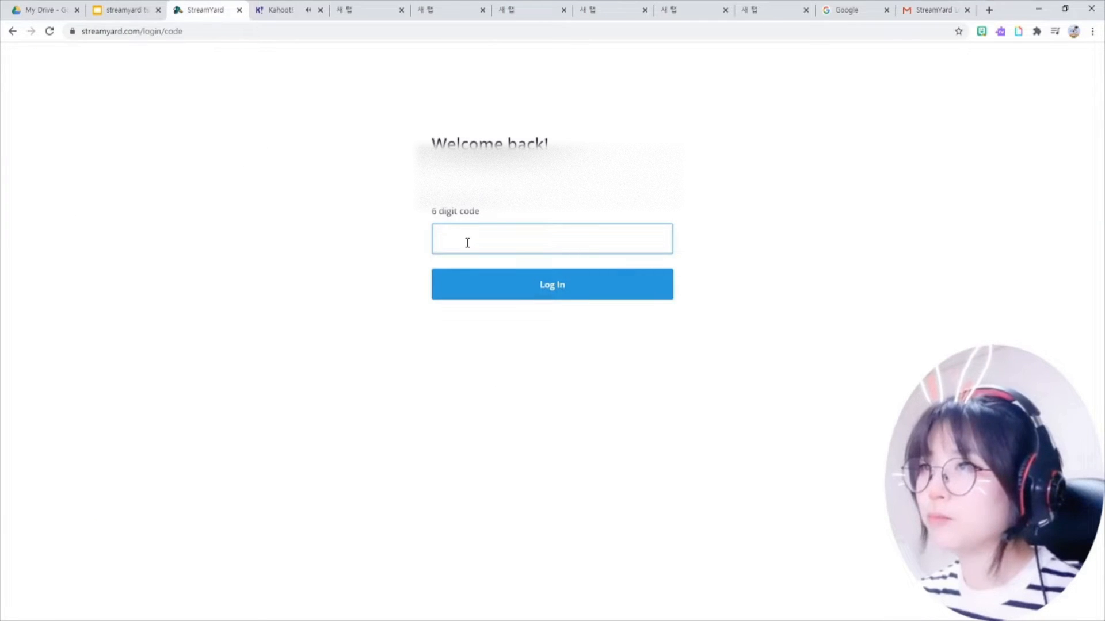
click(552, 284)
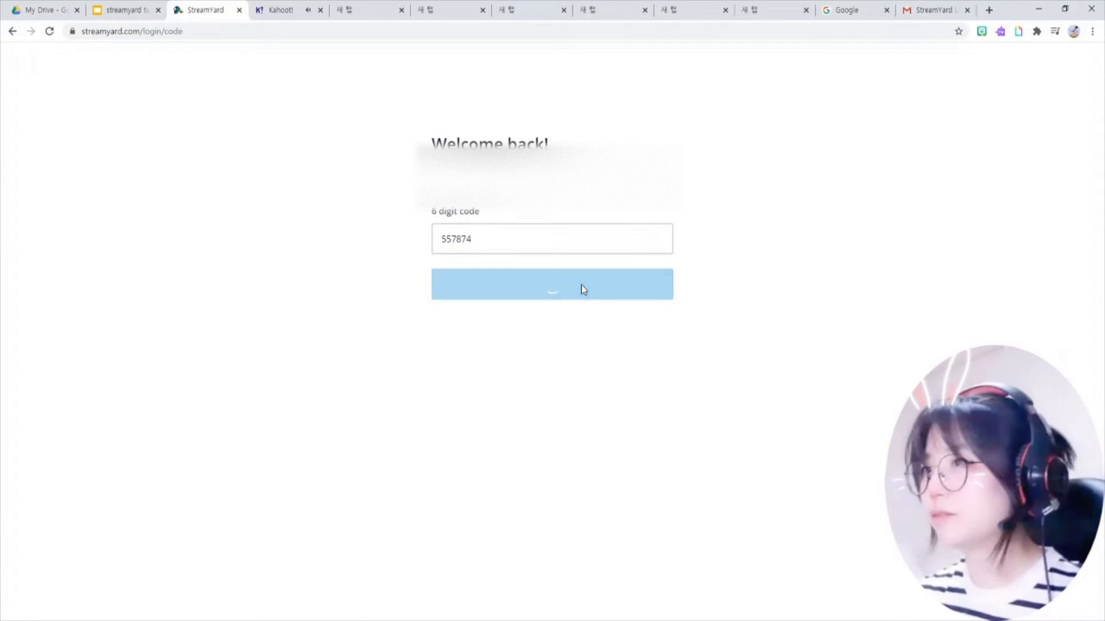
click(552, 284)
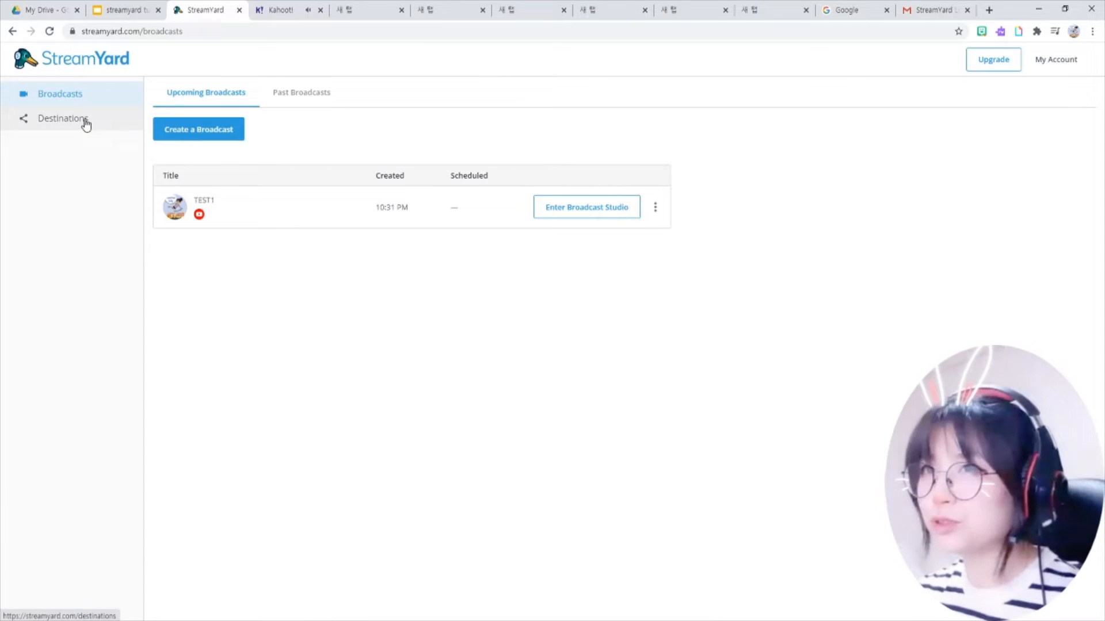
Review connected destinations and start adding a new streaming destination
click(62, 118)
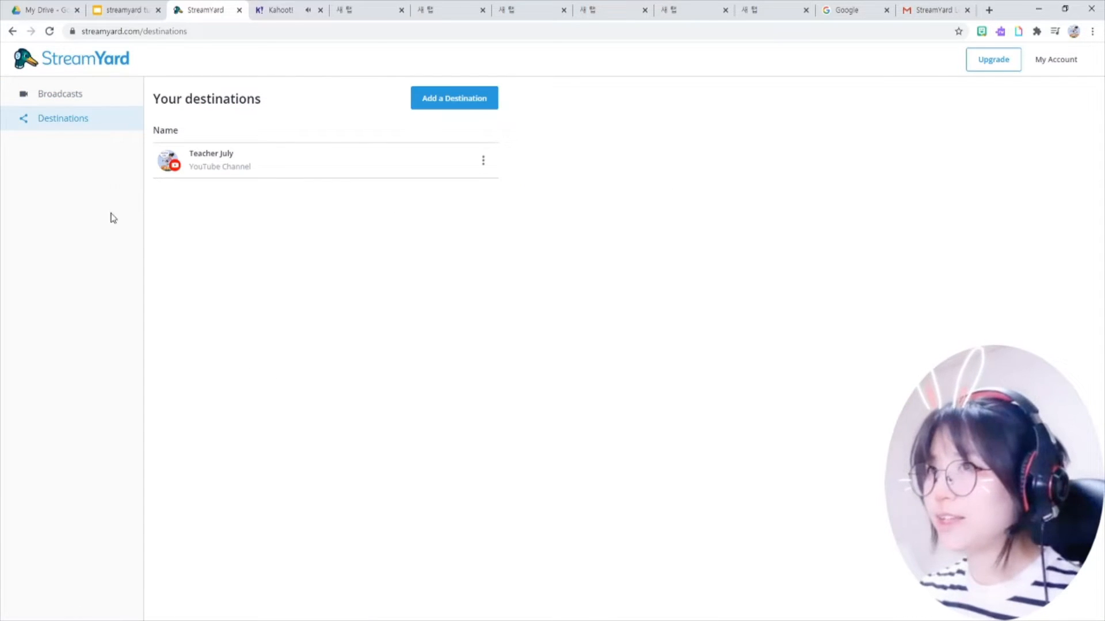
mouse_move(455, 98)
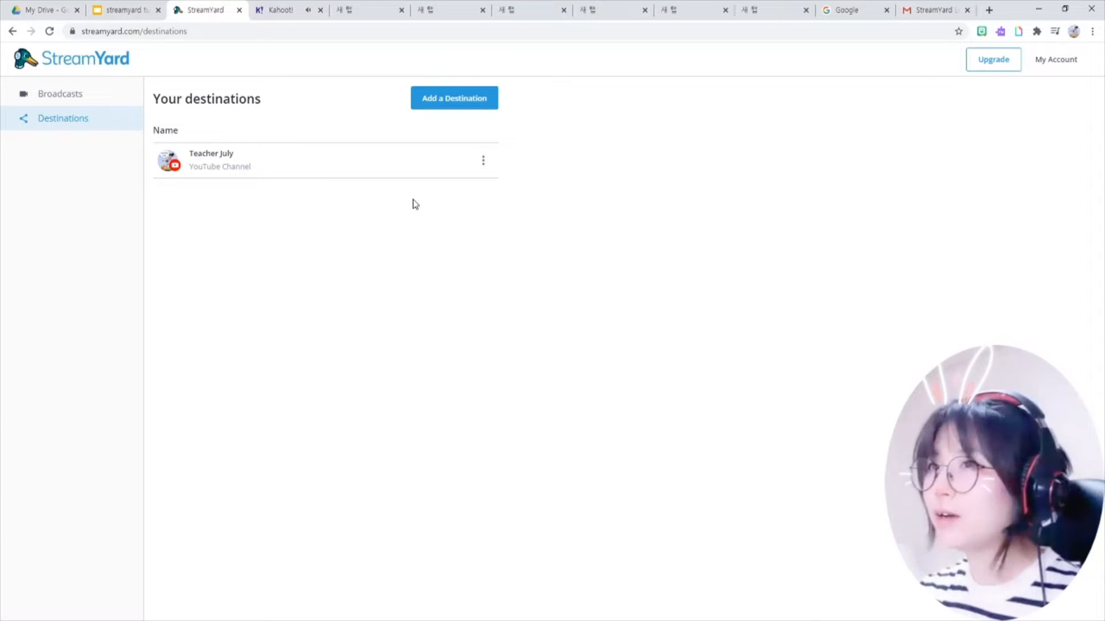
mouse_move(487, 180)
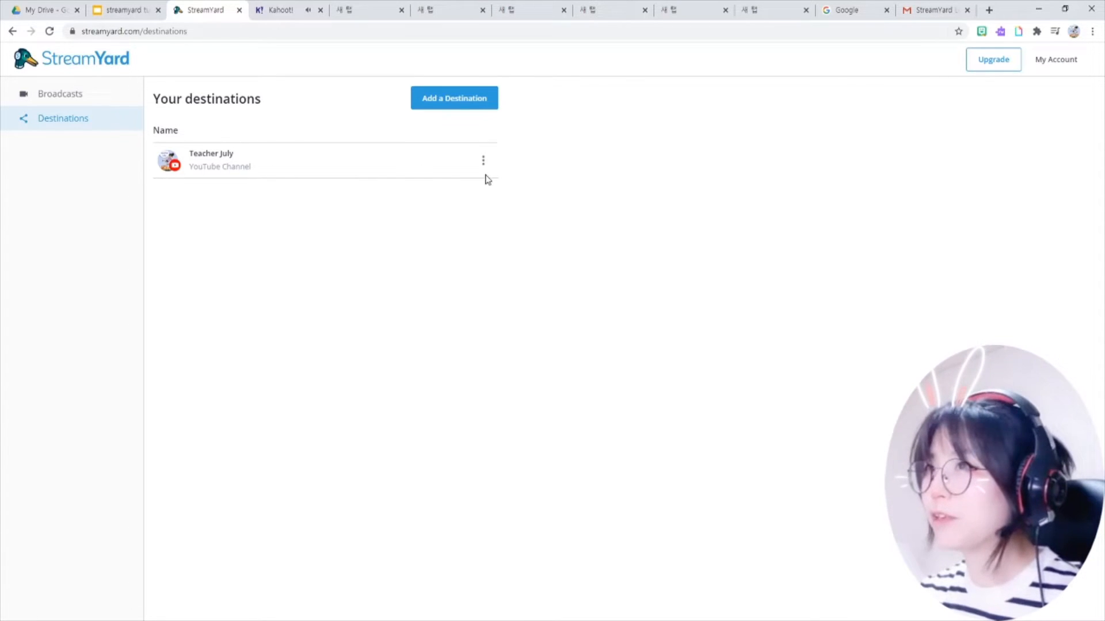
click(453, 98)
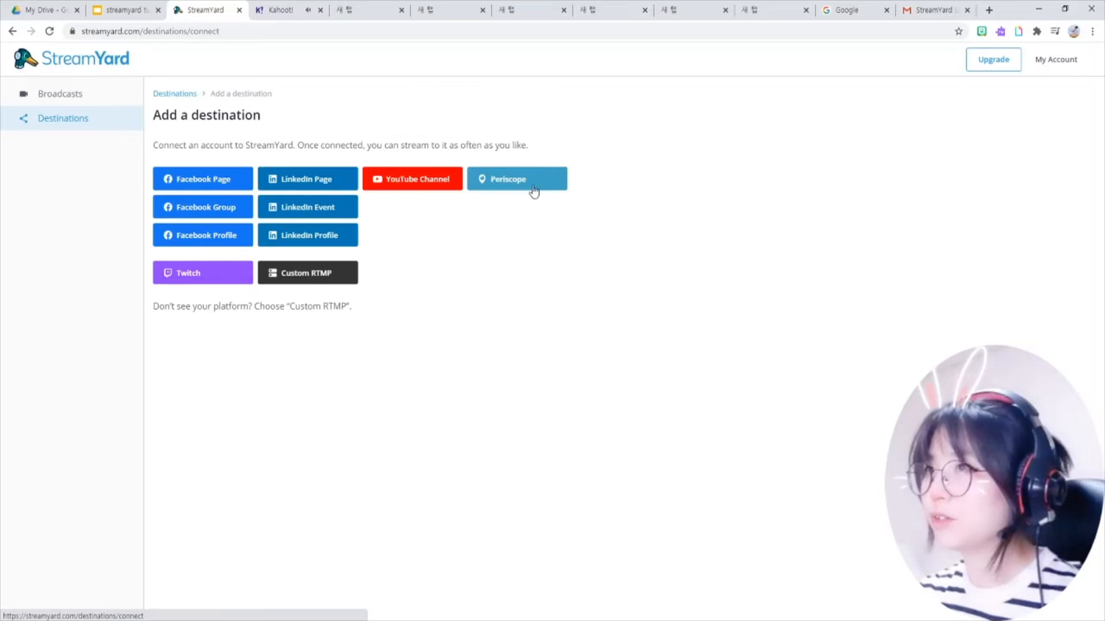
mouse_move(213, 281)
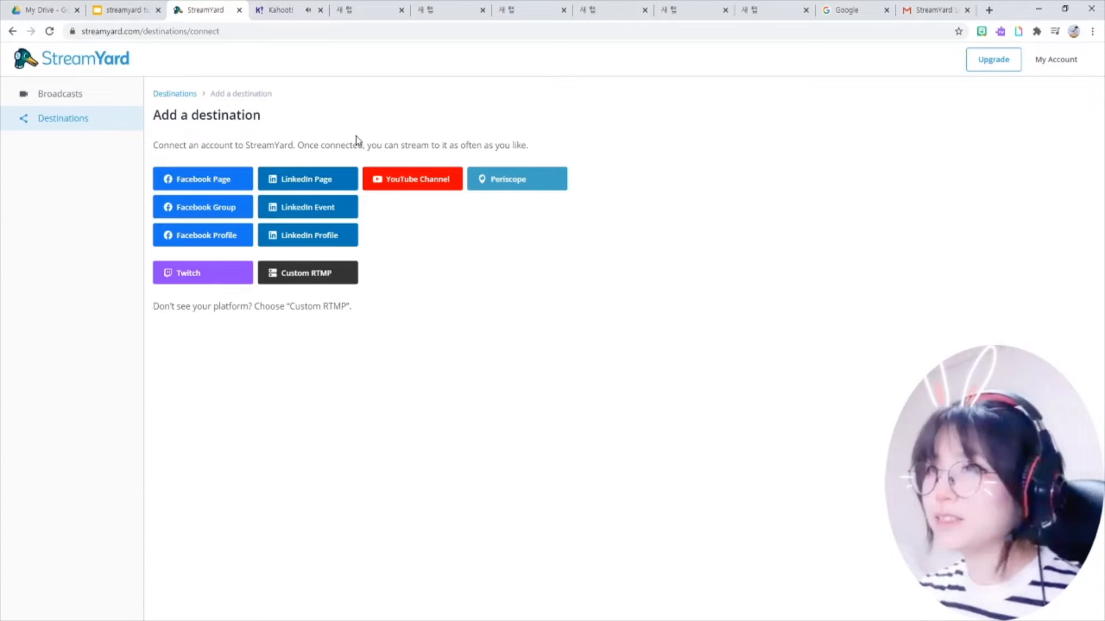
mouse_move(445, 271)
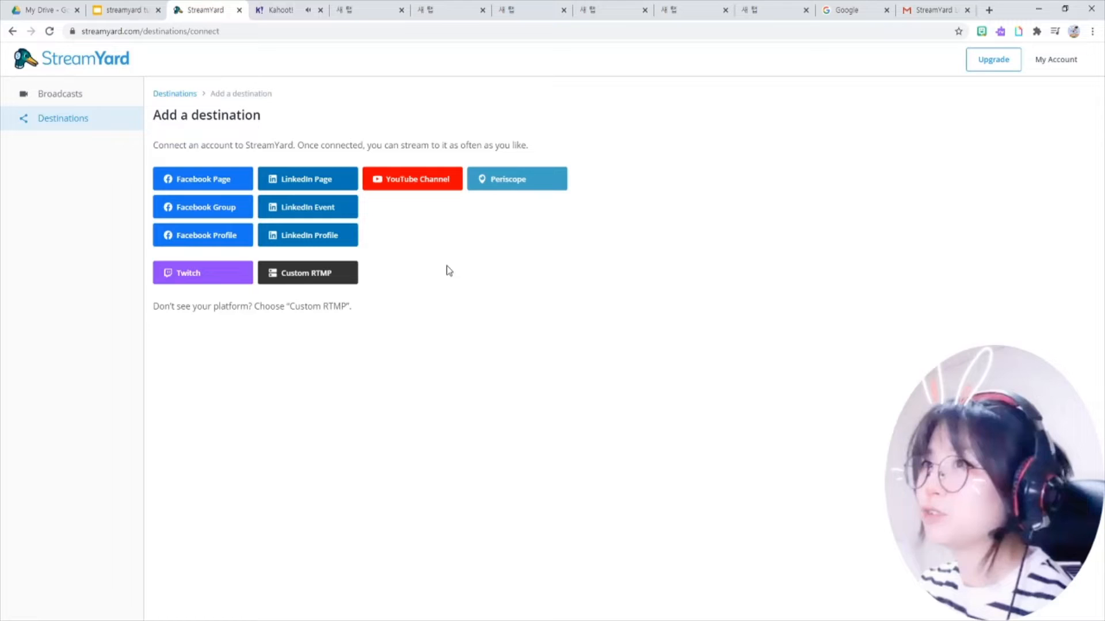
mouse_move(338, 182)
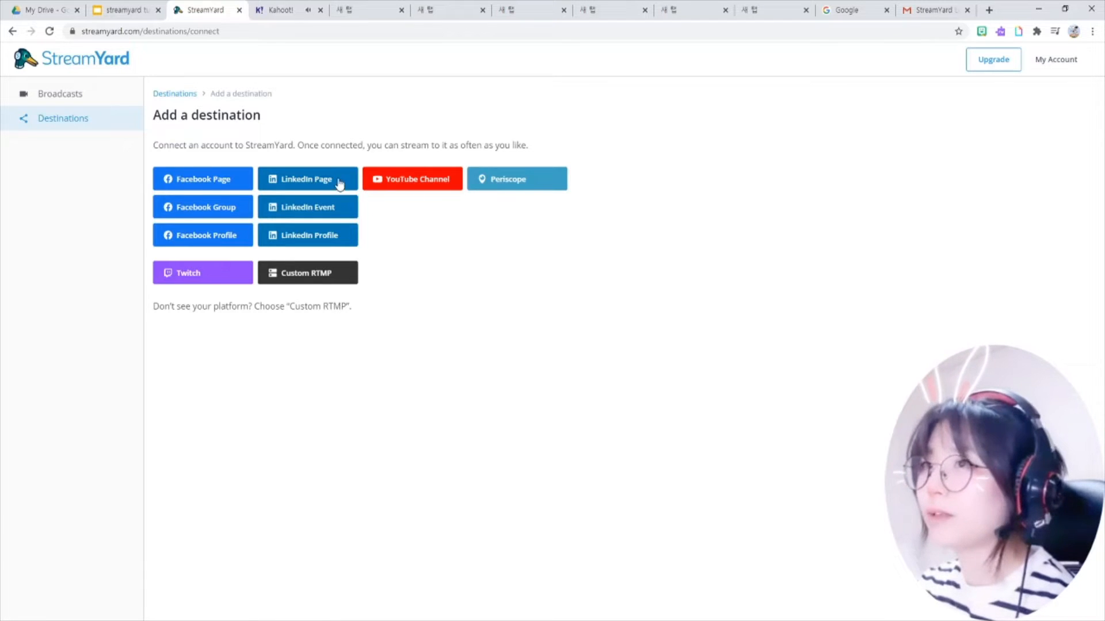
mouse_move(532, 287)
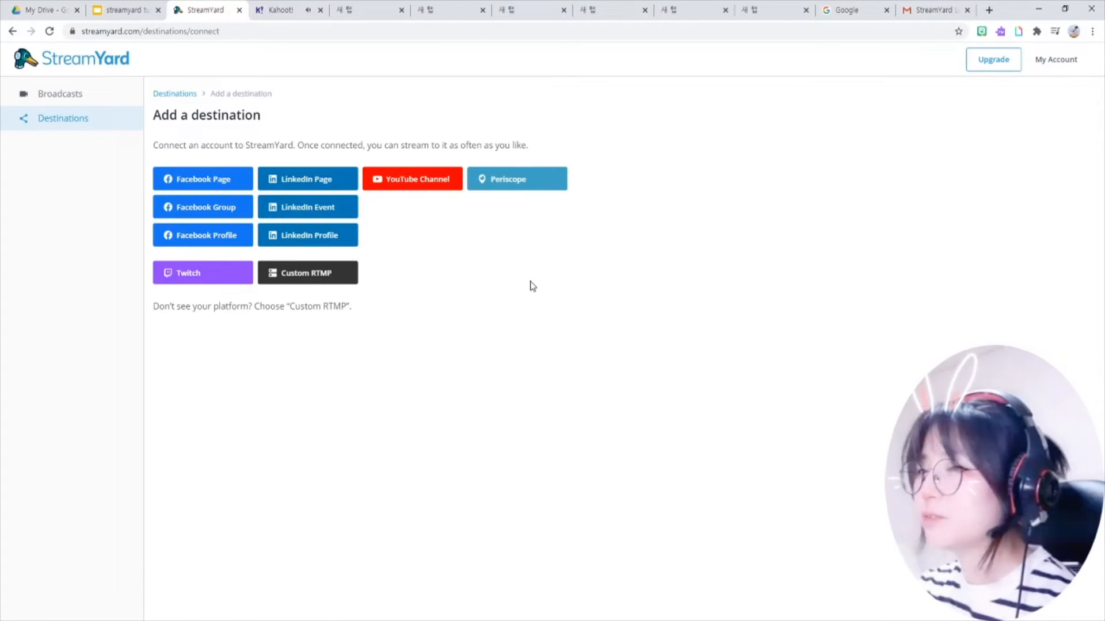
mouse_move(516, 287)
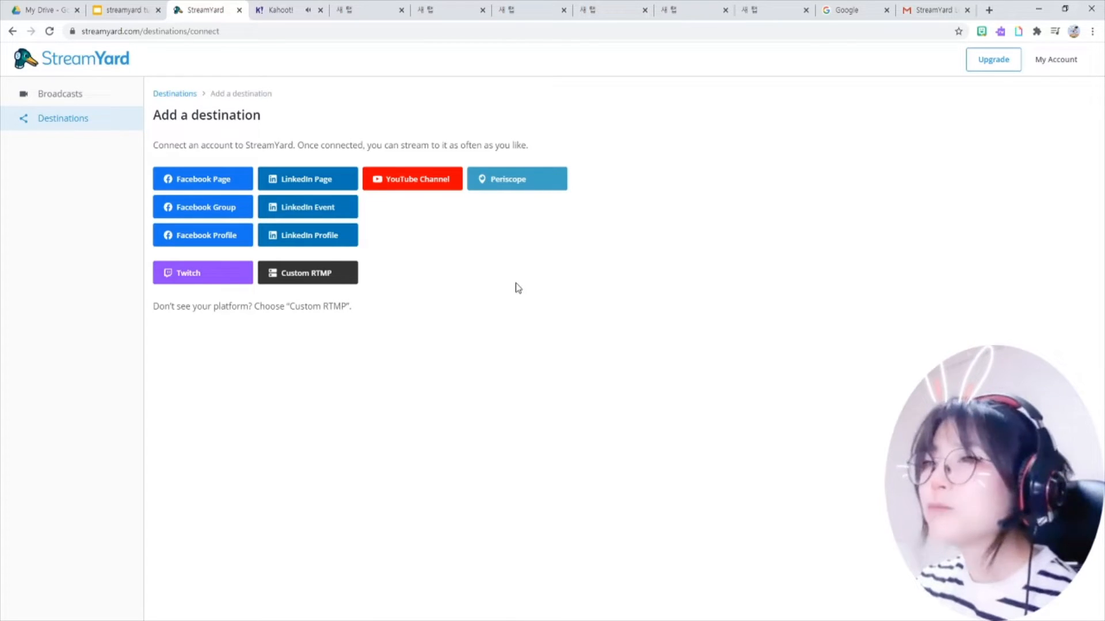
mouse_move(515, 299)
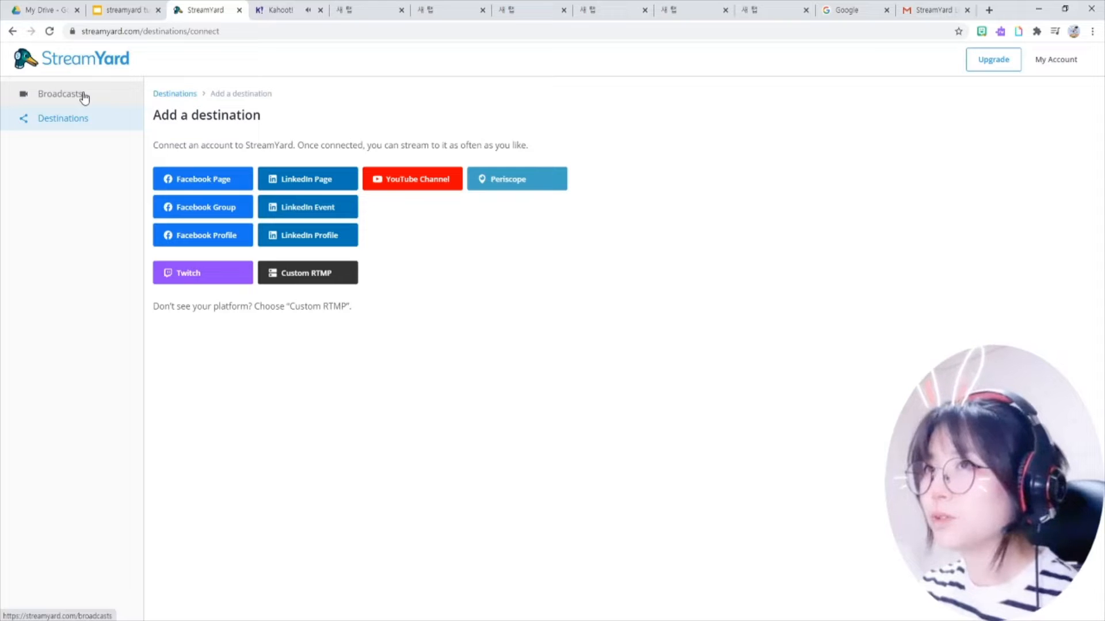
Start a new broadcast targeting the connected Teacher July YouTube channel
click(60, 93)
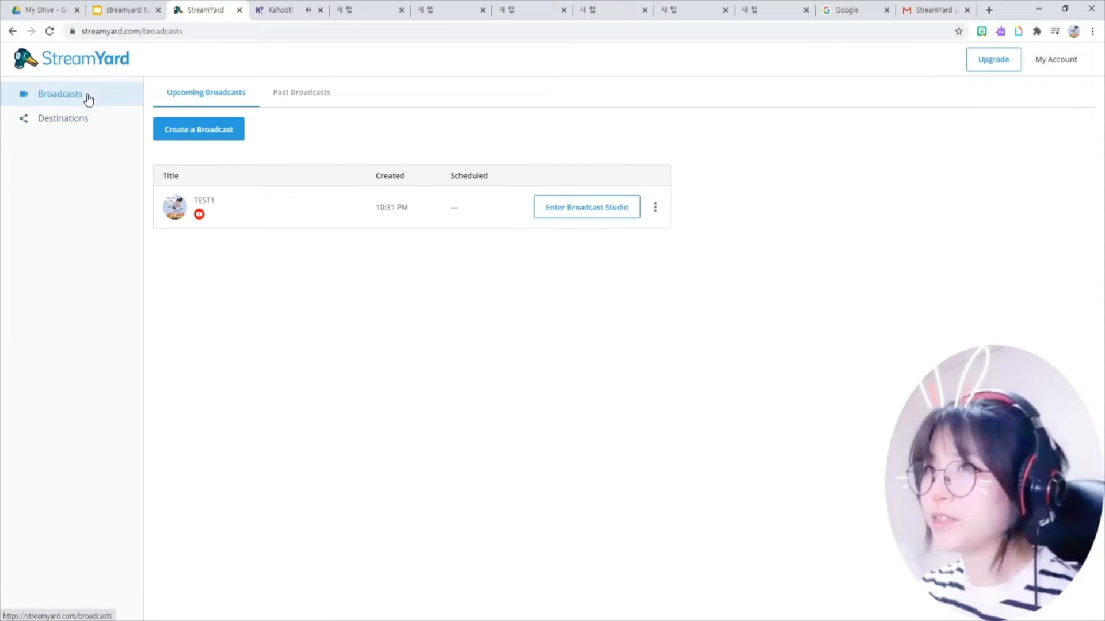
mouse_move(198, 149)
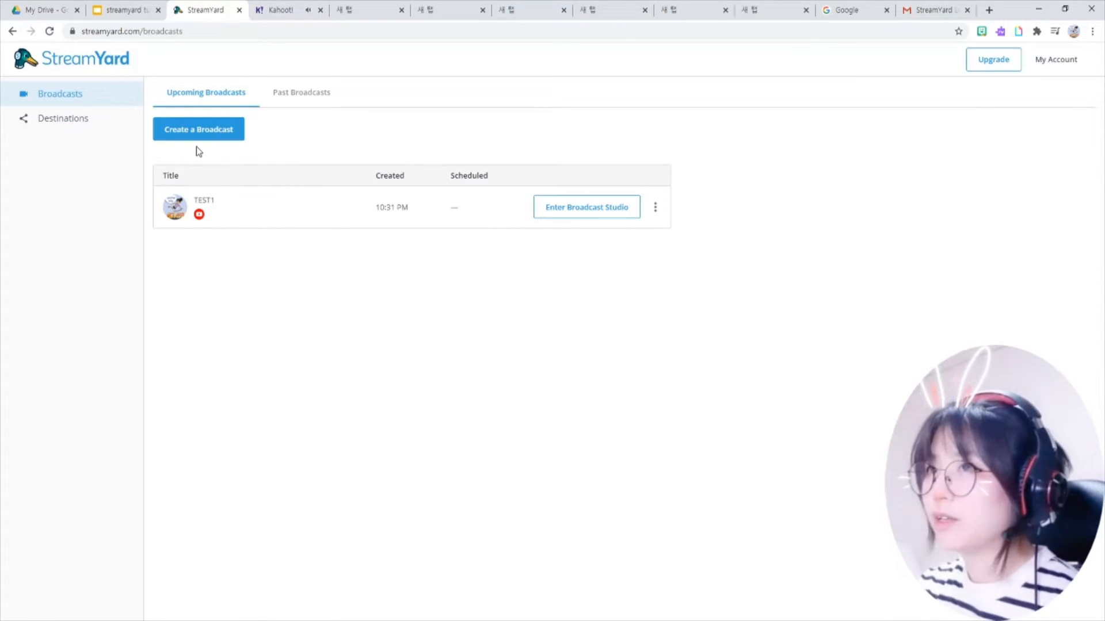
mouse_move(479, 411)
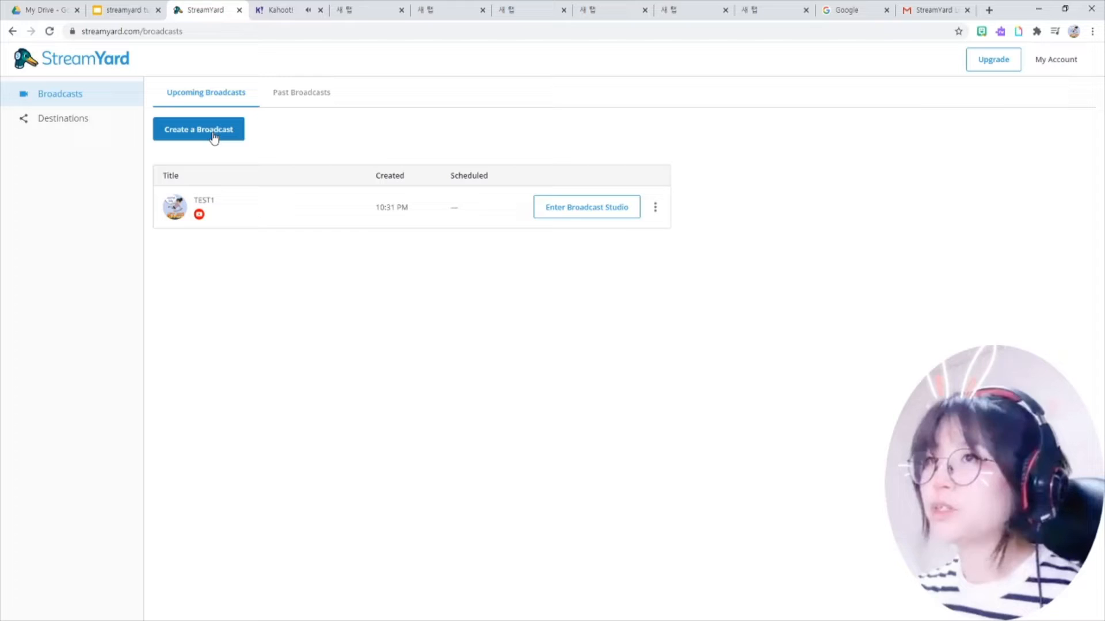
click(198, 129)
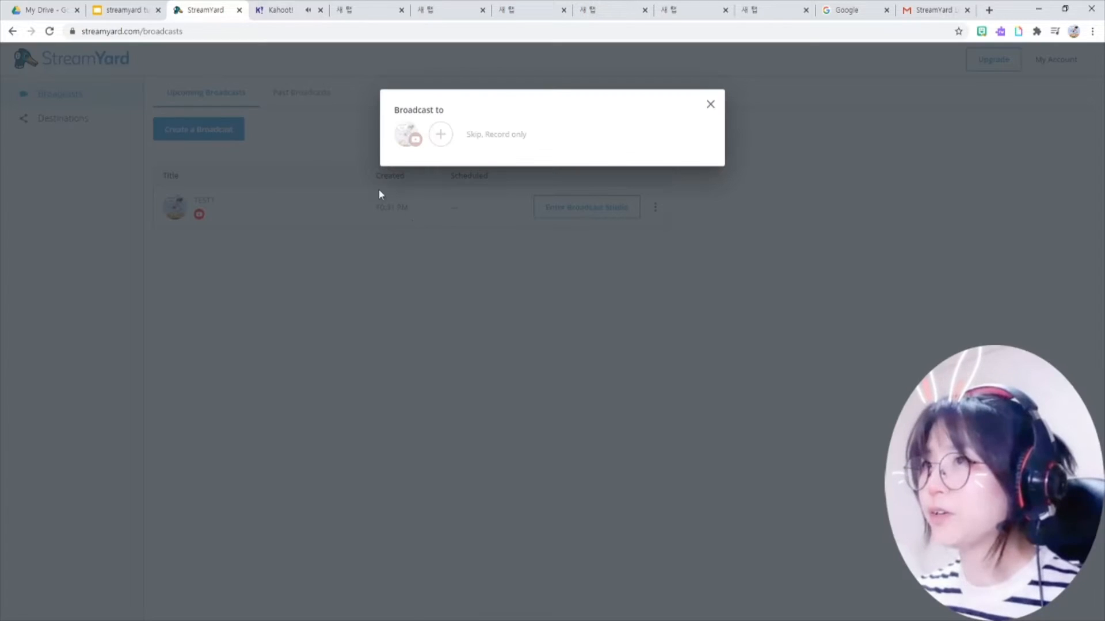
mouse_move(407, 135)
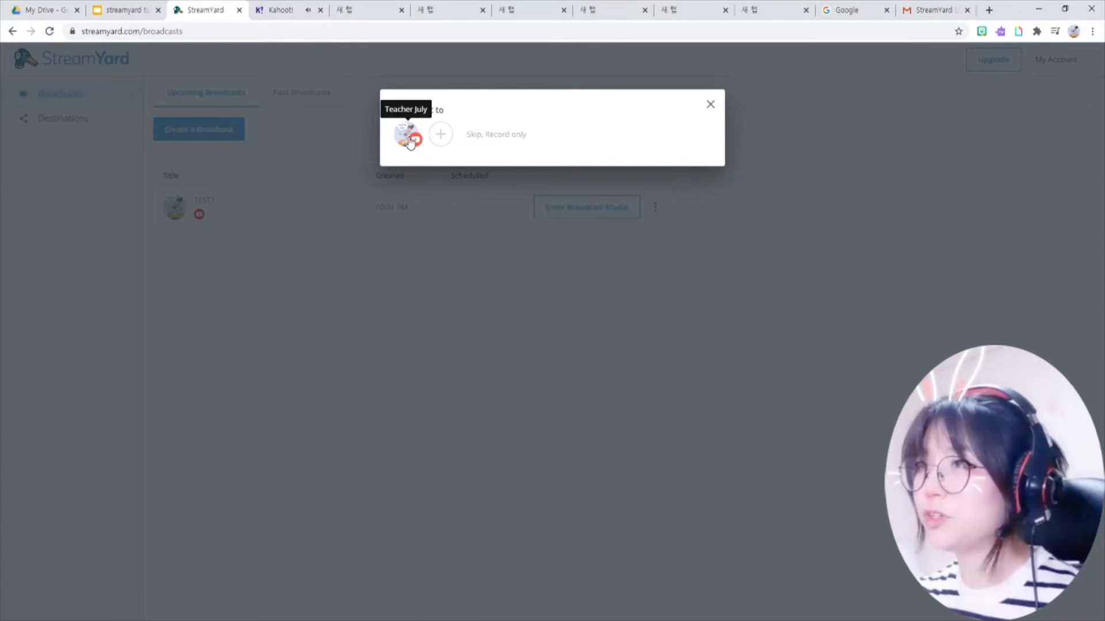
click(406, 133)
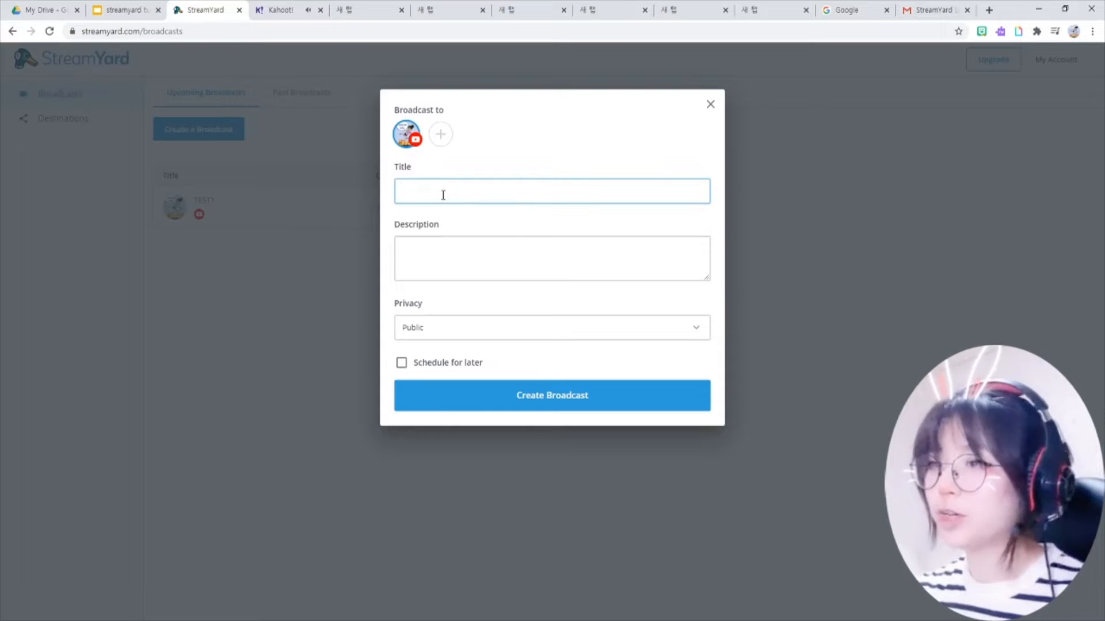
Title and describe the broadcast 'TEST 2' and choose its privacy setting
text(T)
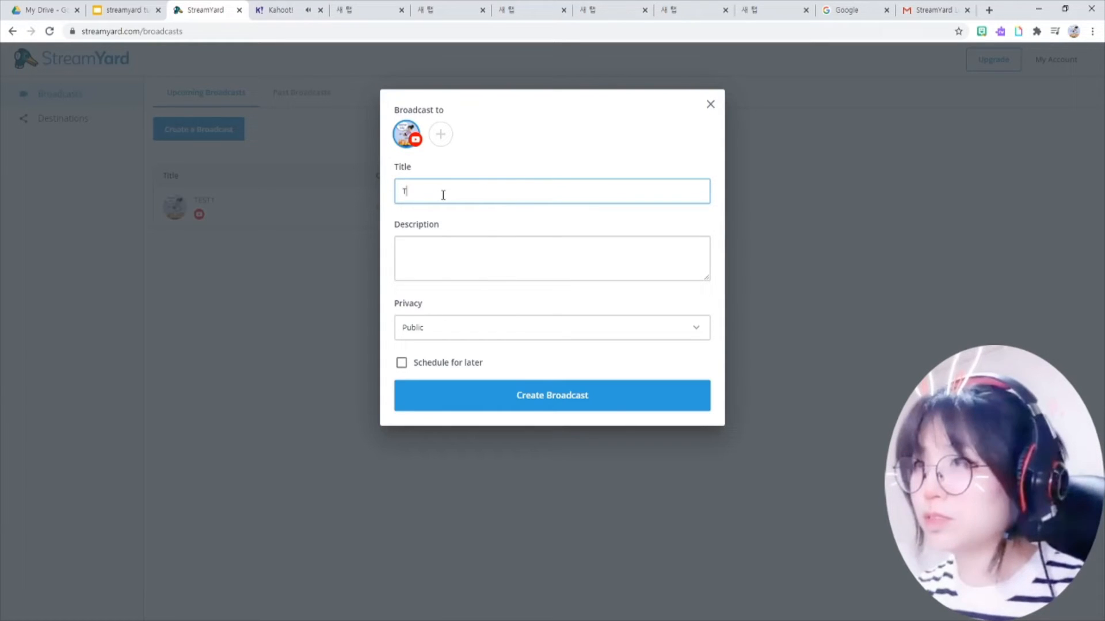
text(EST 2)
click(552, 259)
text(TEST)
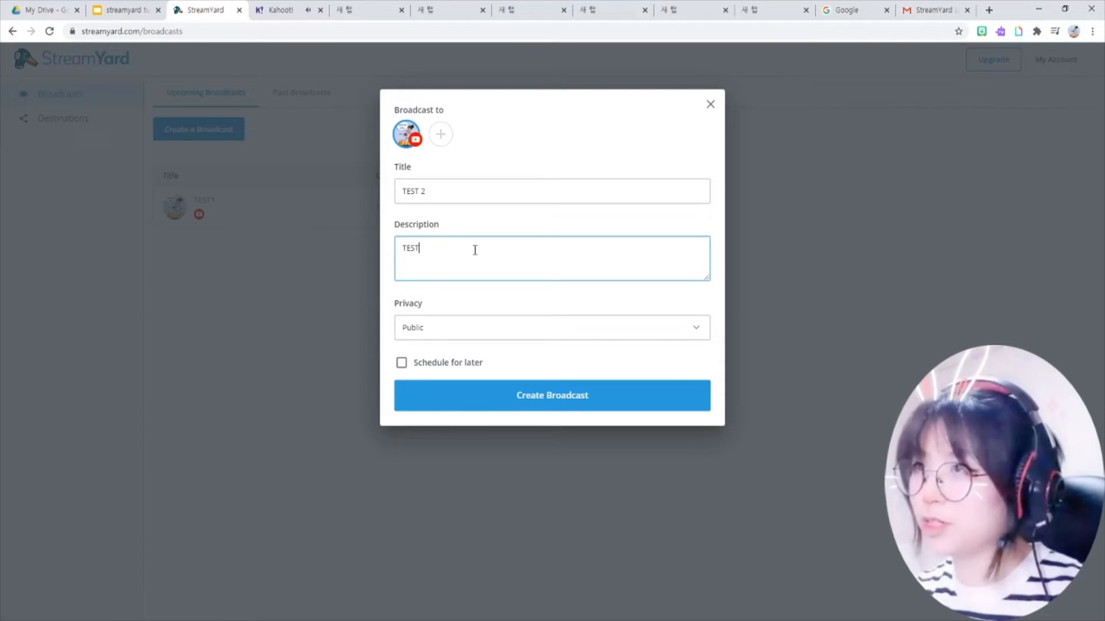
text(2)
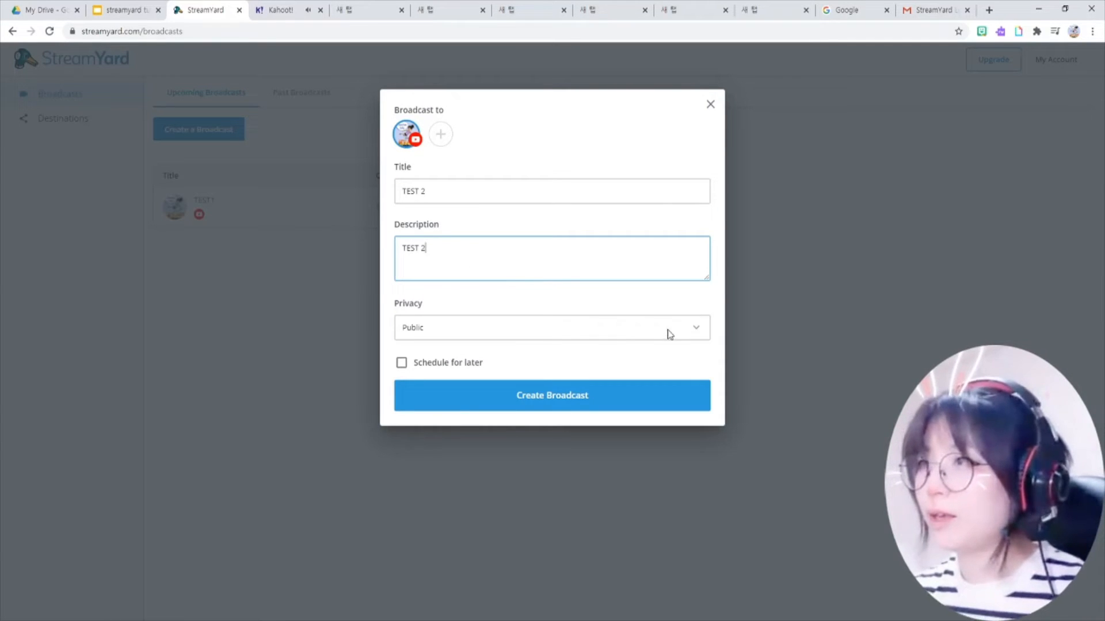
mouse_move(695, 341)
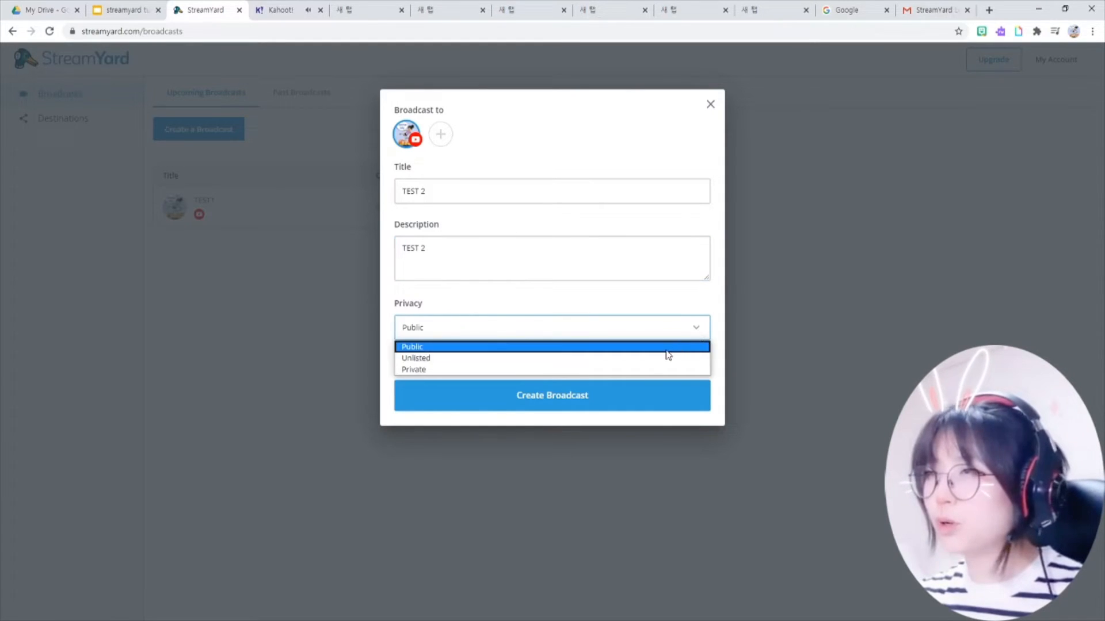
click(415, 358)
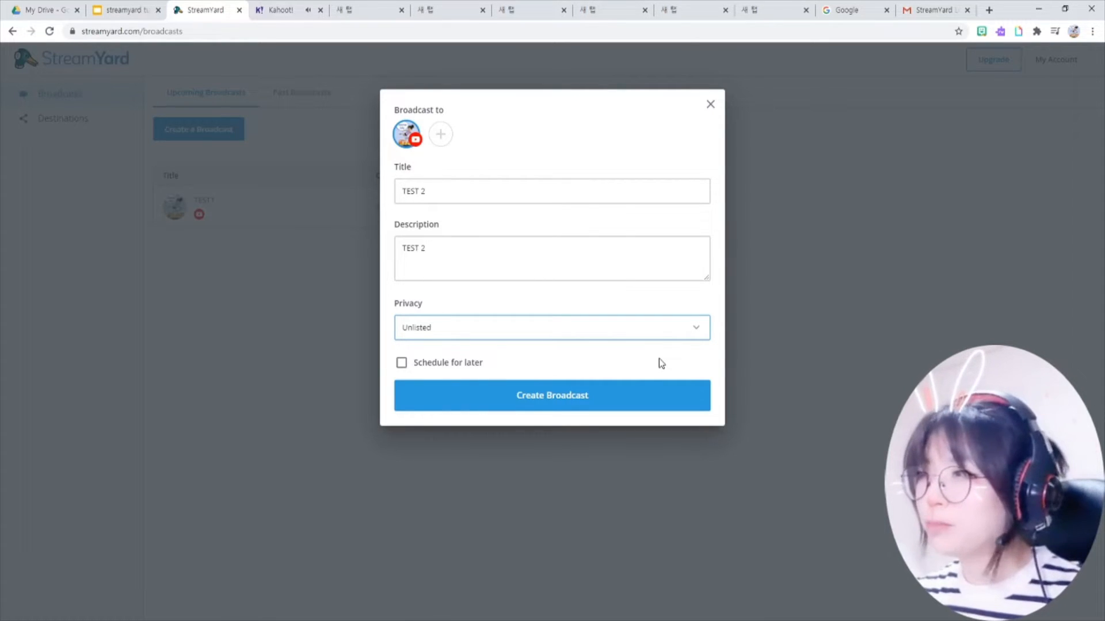
mouse_move(677, 354)
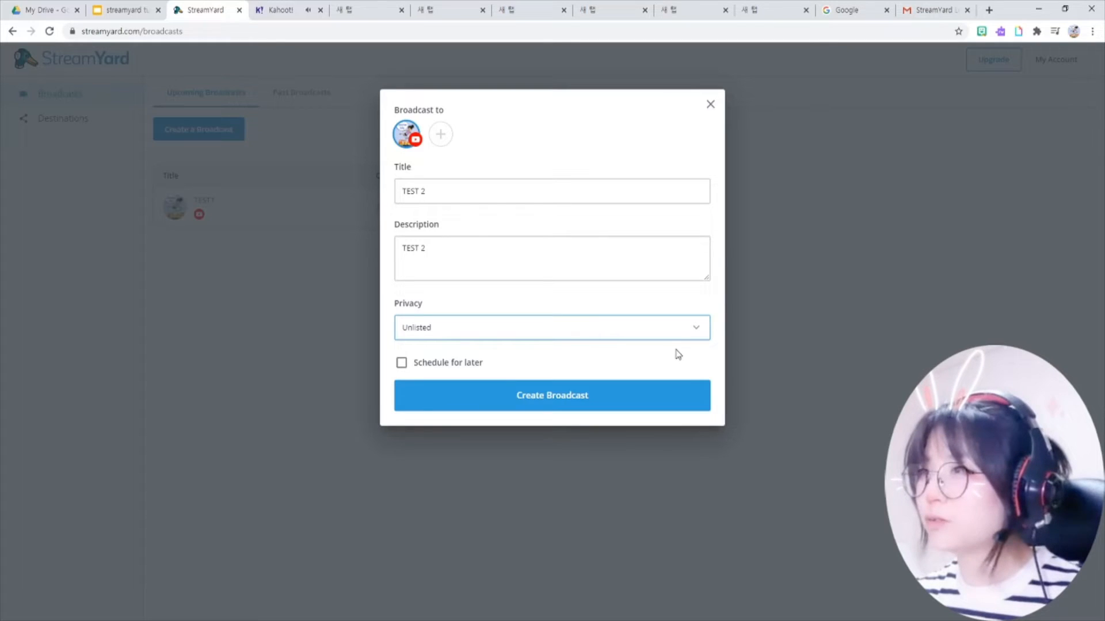
mouse_move(451, 362)
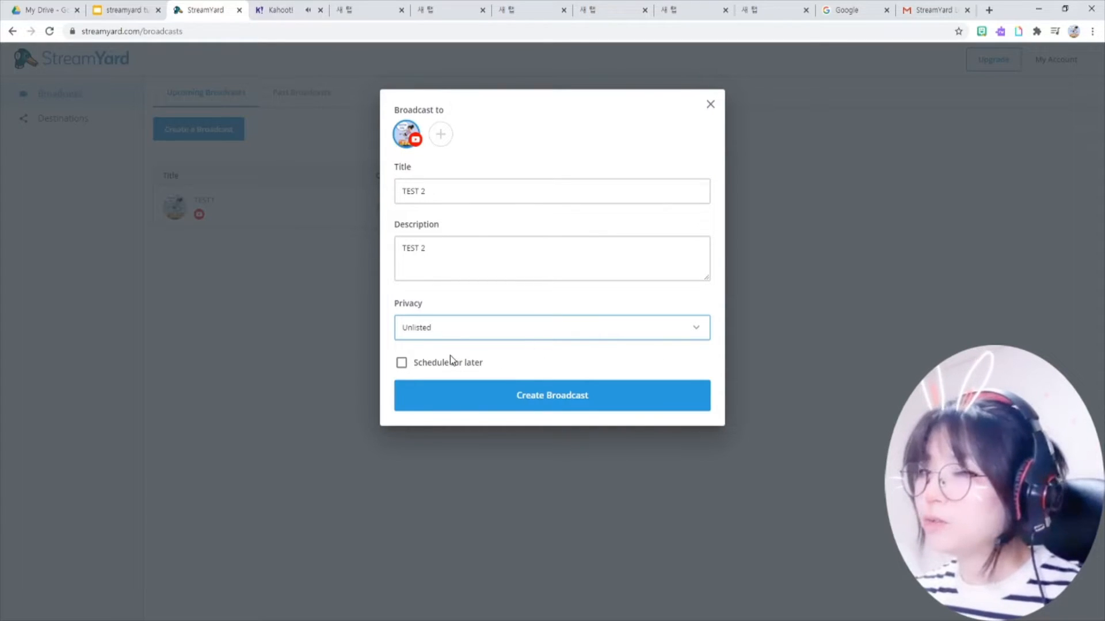
Schedule the TEST 2 broadcast for today 11:30 PM and create it
click(401, 362)
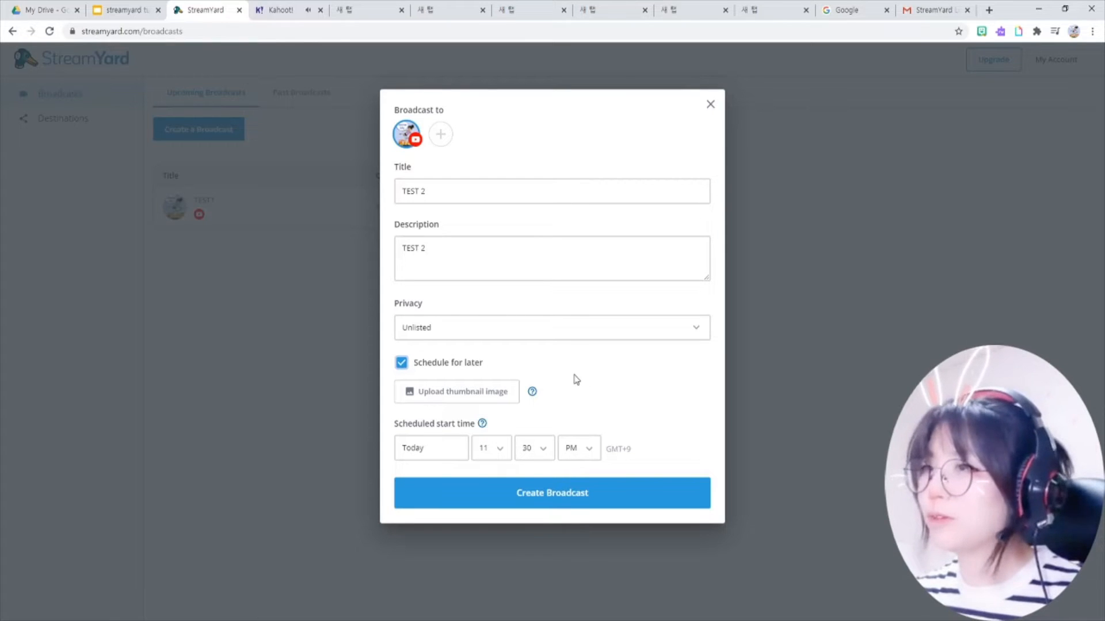
mouse_move(541, 457)
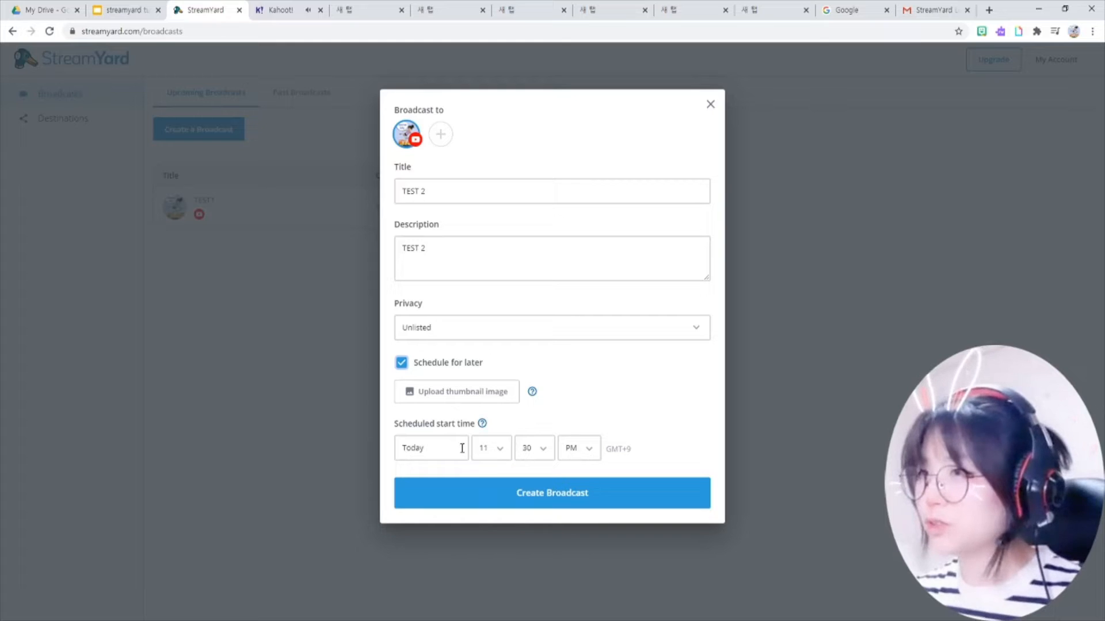
mouse_move(495, 400)
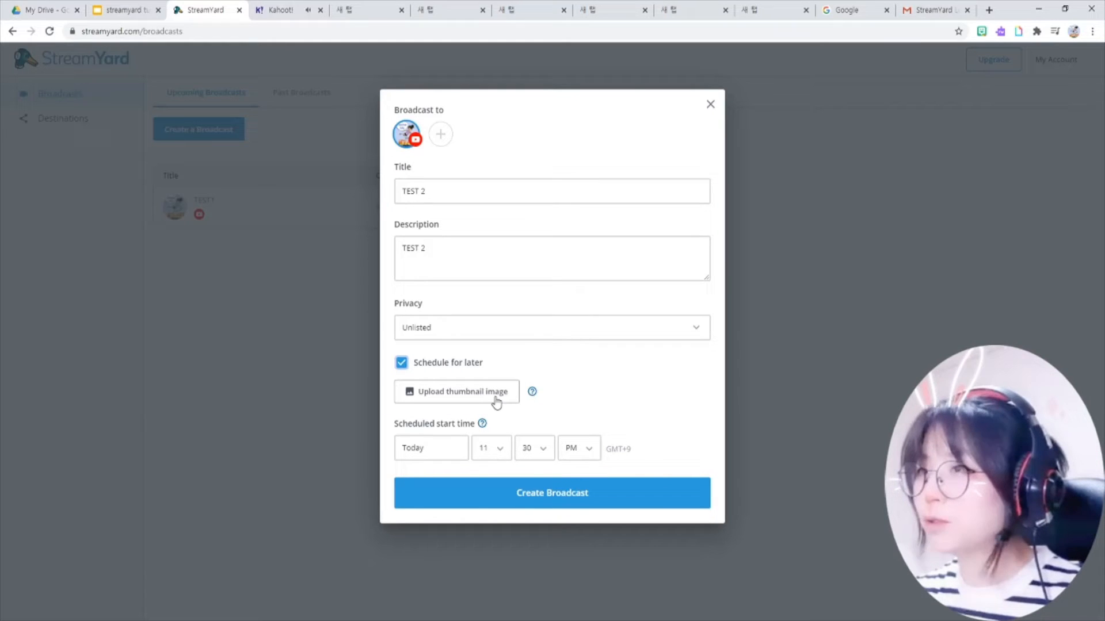
mouse_move(612, 473)
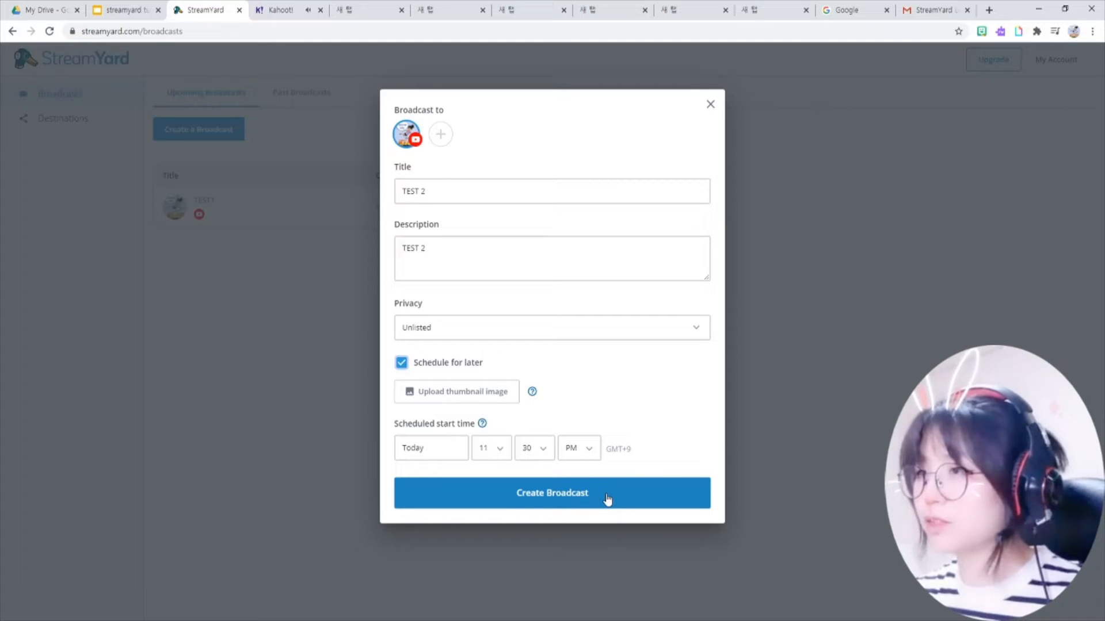
click(551, 492)
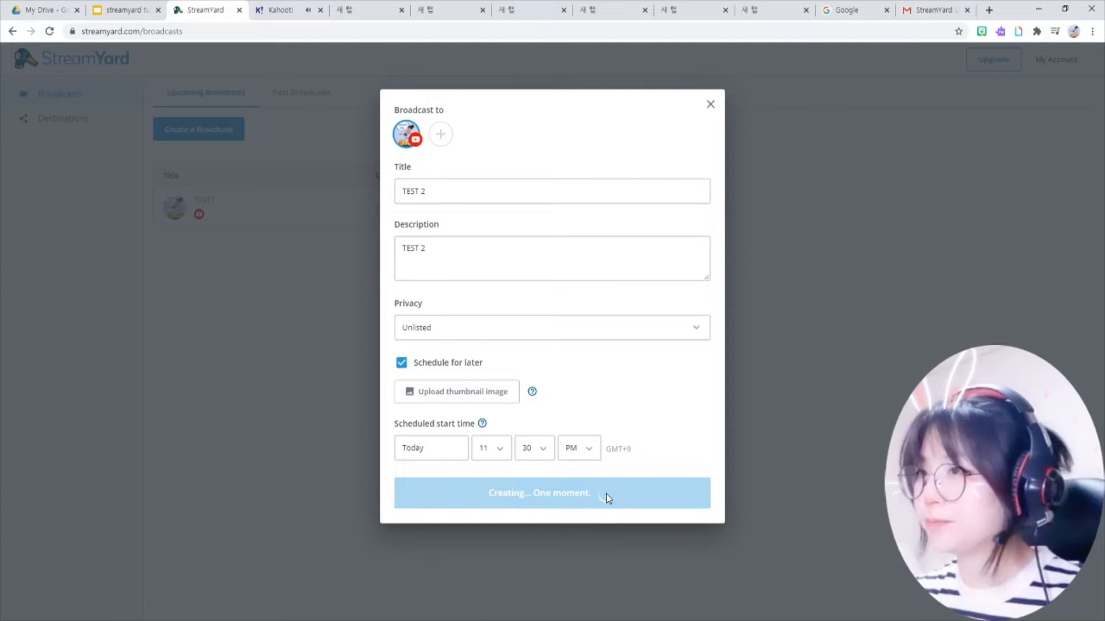
mouse_move(713, 459)
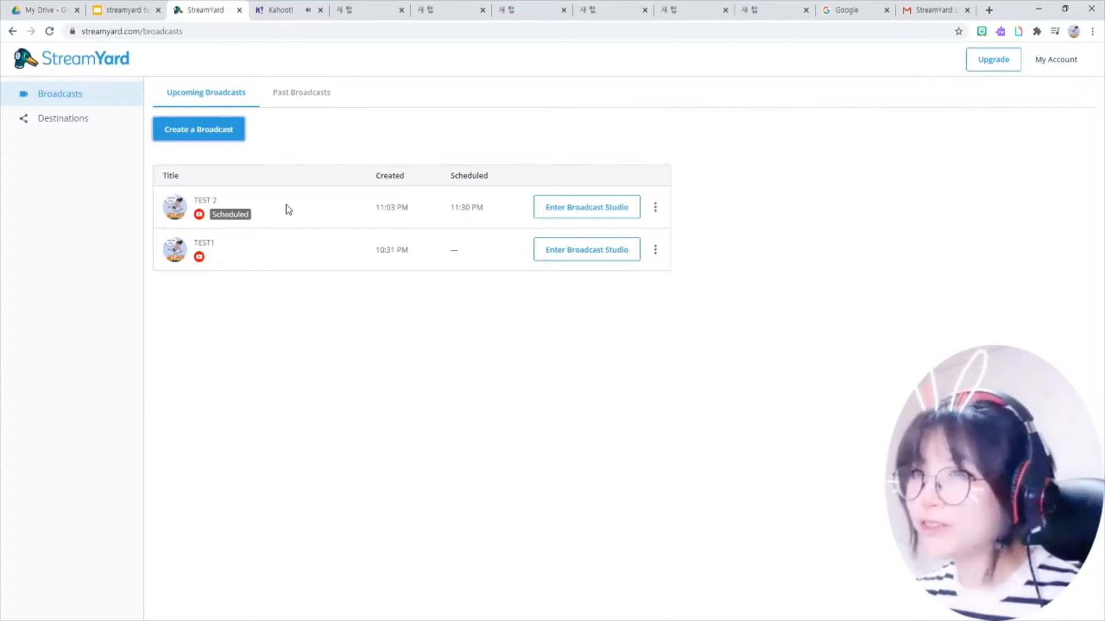
mouse_move(582, 234)
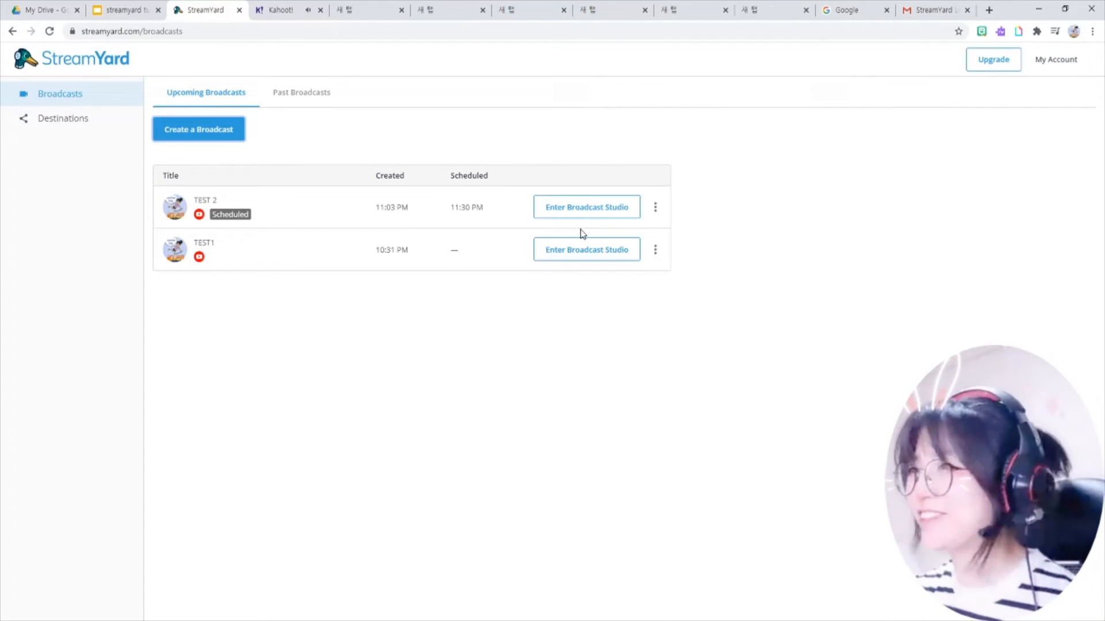
mouse_move(734, 290)
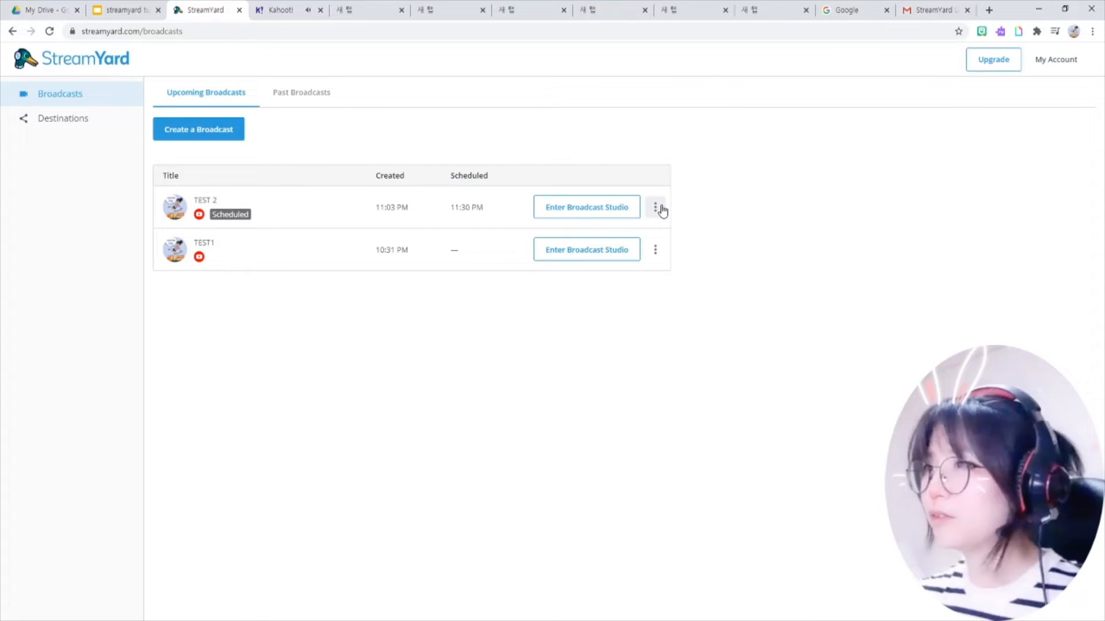
click(655, 207)
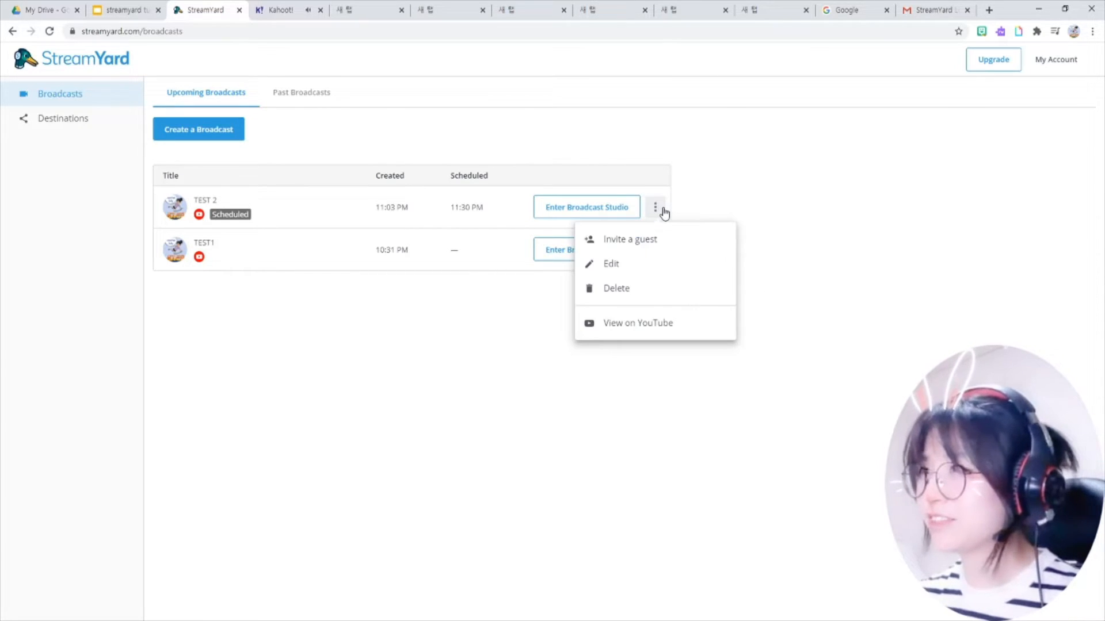
mouse_move(652, 243)
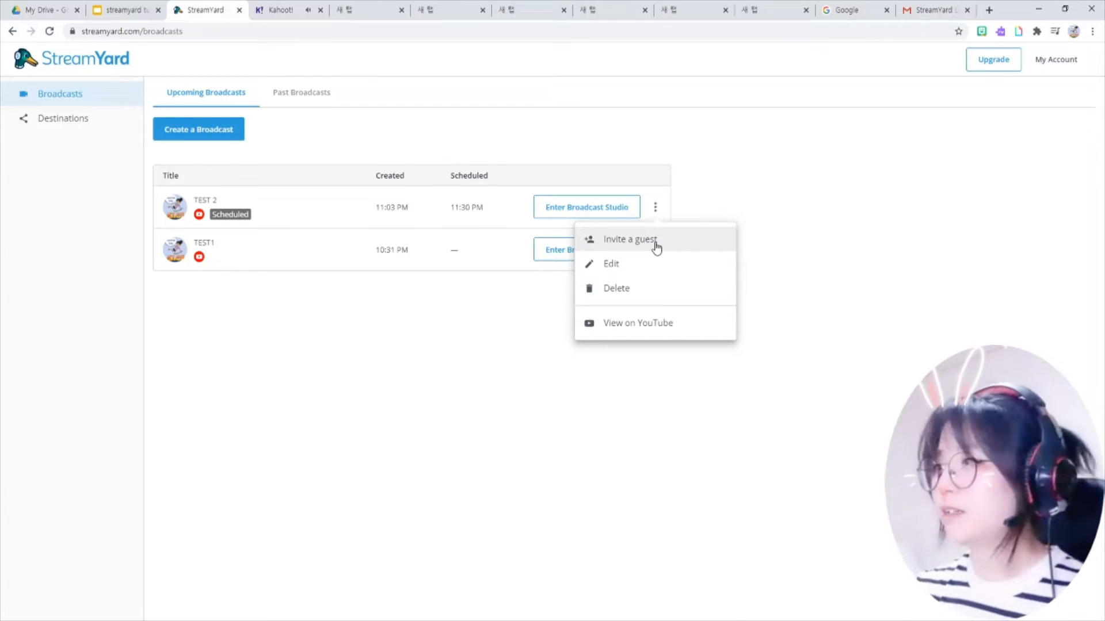
click(629, 239)
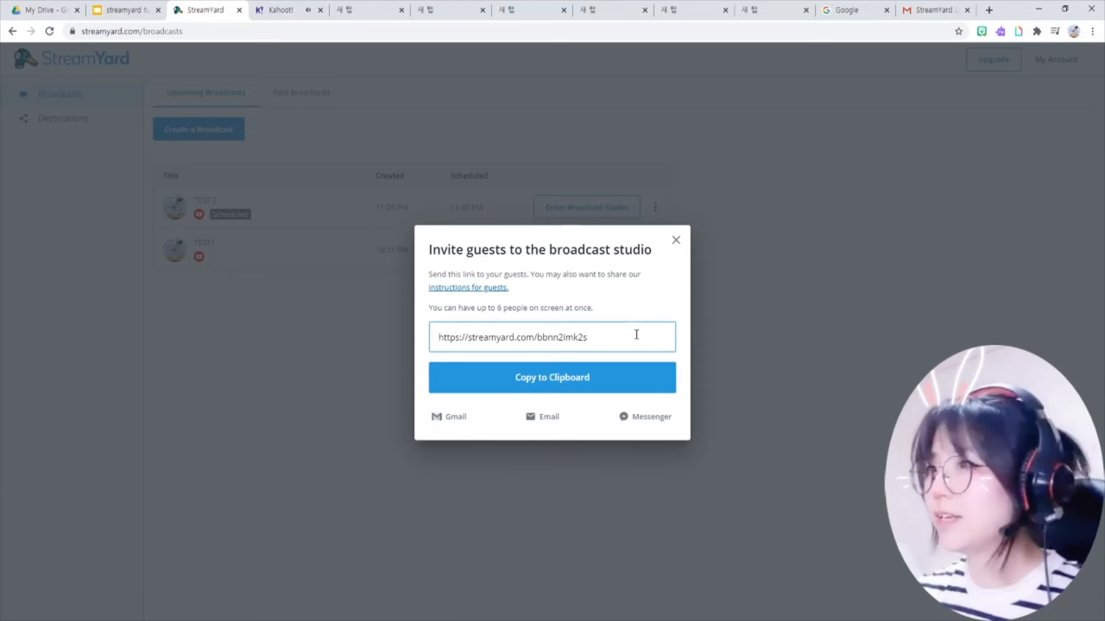
triple_click(512, 338)
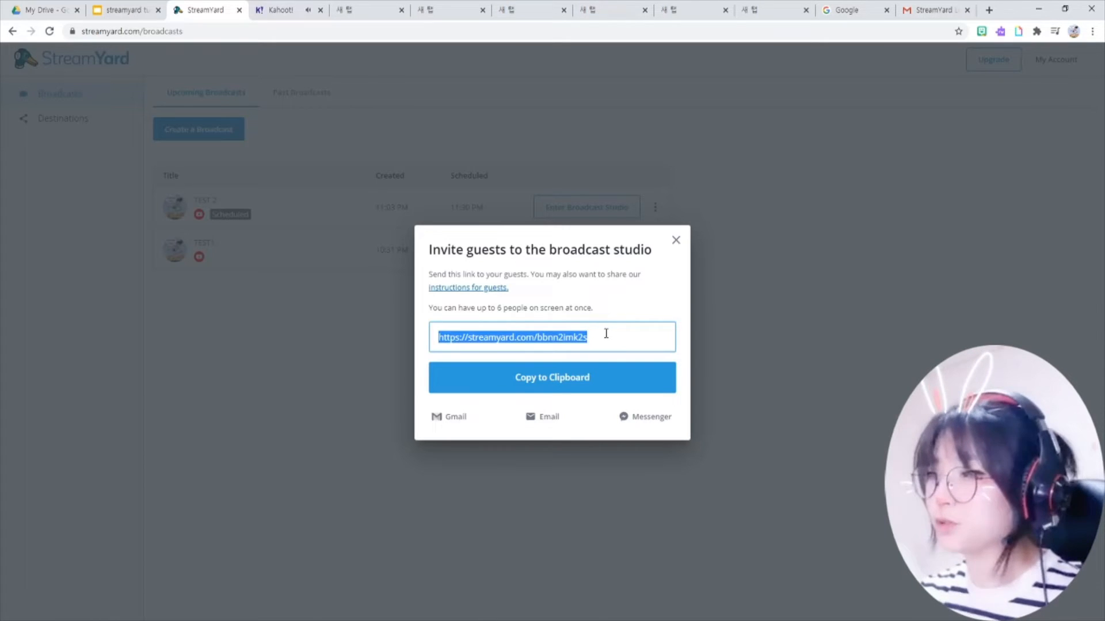
click(675, 239)
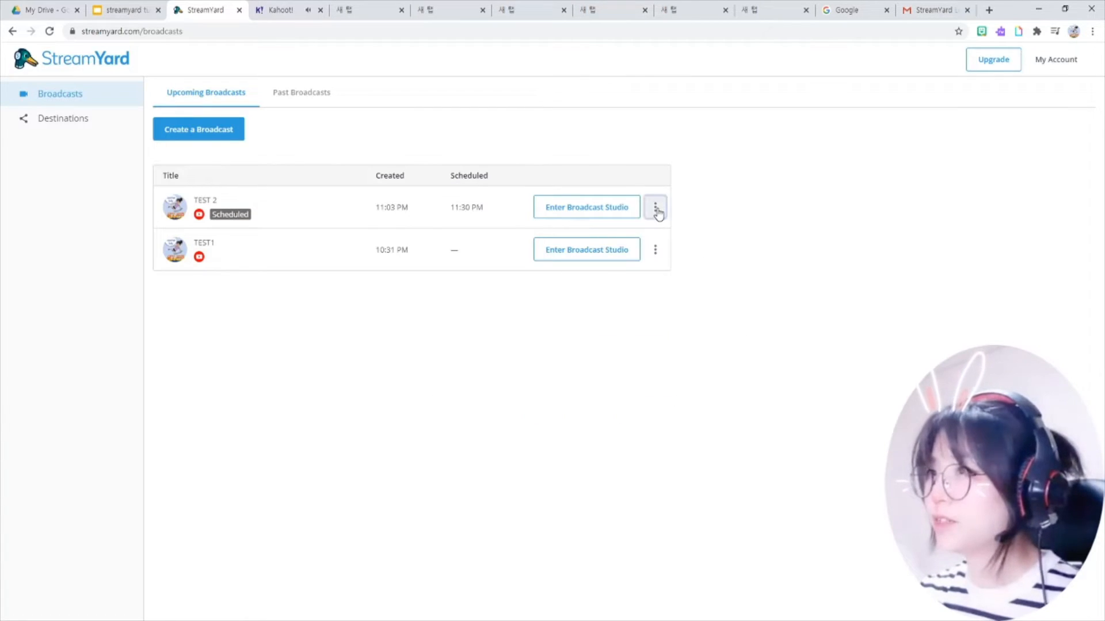
Choose View on YouTube from the TEST 2 broadcast's options menu
click(655, 206)
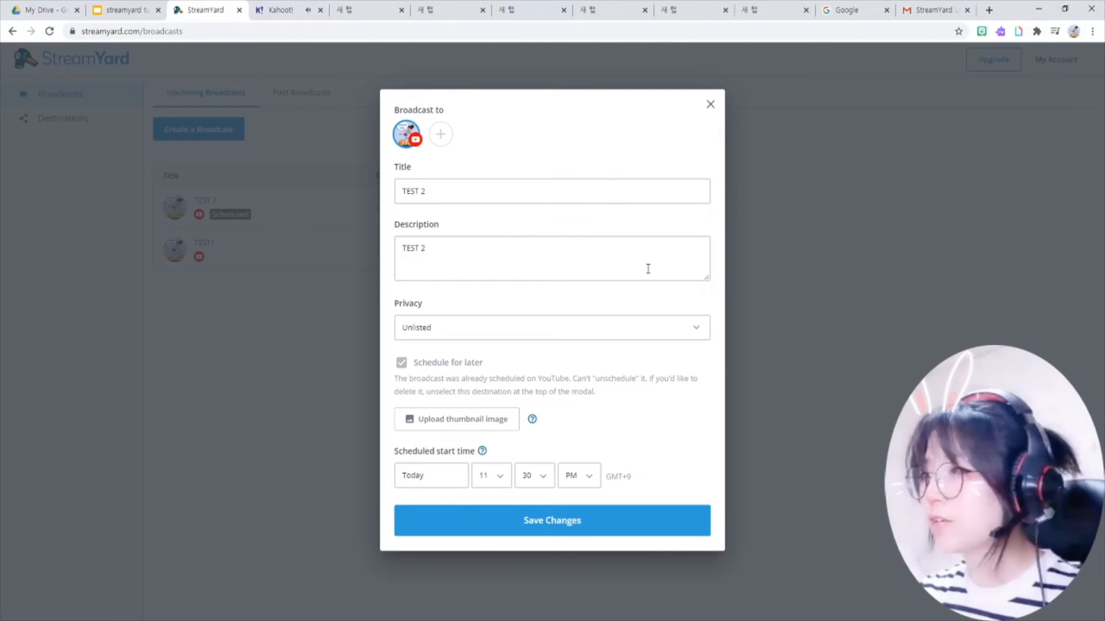
mouse_move(690, 158)
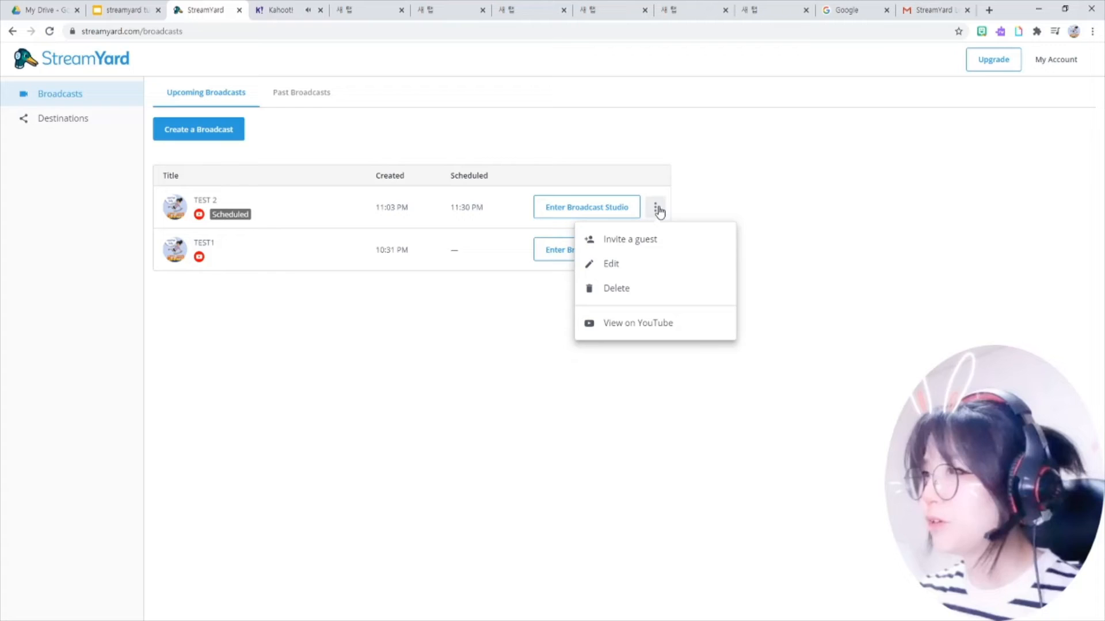
mouse_move(638, 293)
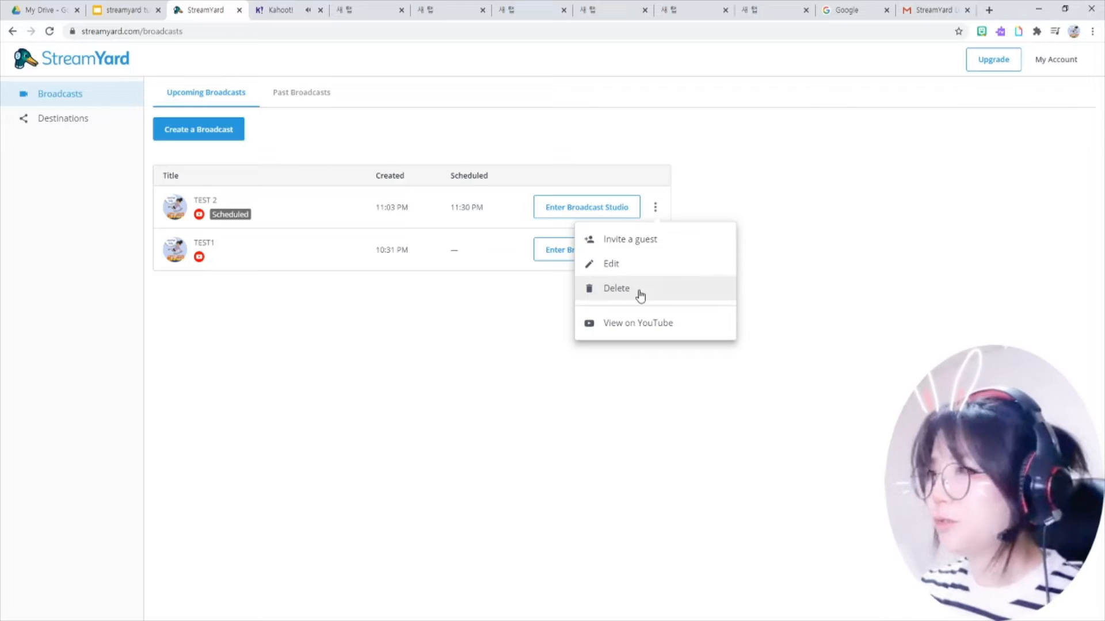
mouse_move(638, 322)
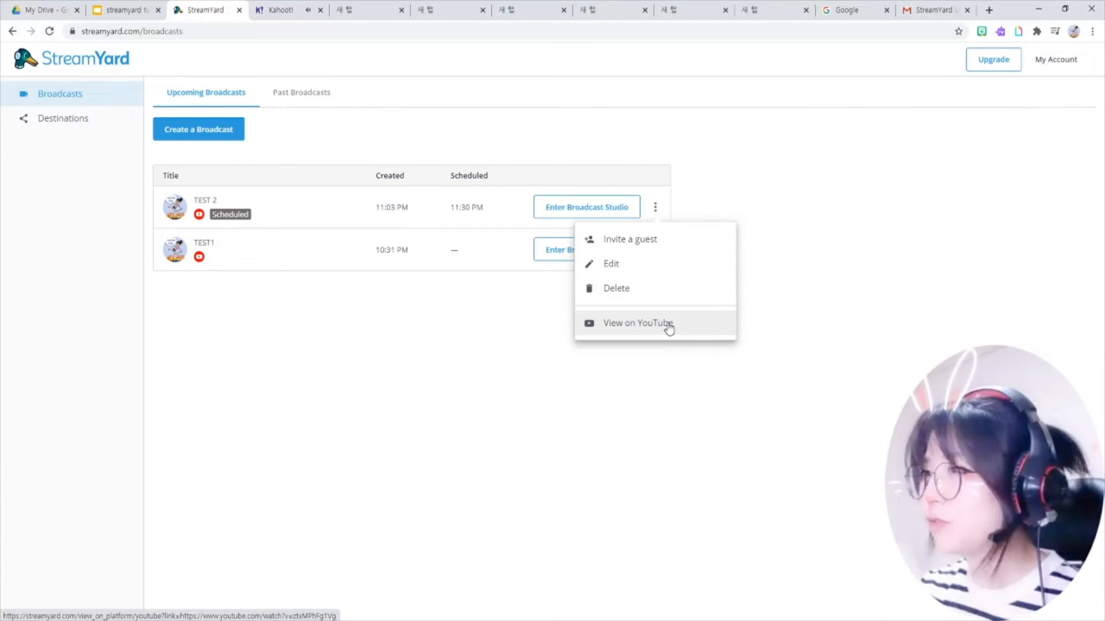
click(636, 322)
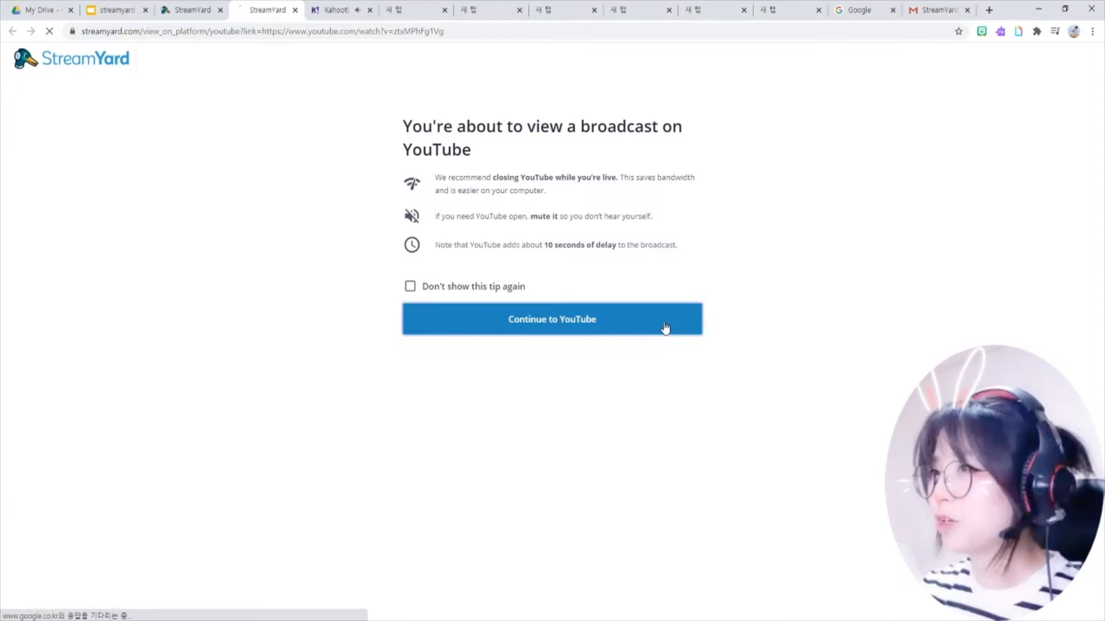
Continue to TEST 2's YouTube watch page, check its URL, then close the tab
click(551, 319)
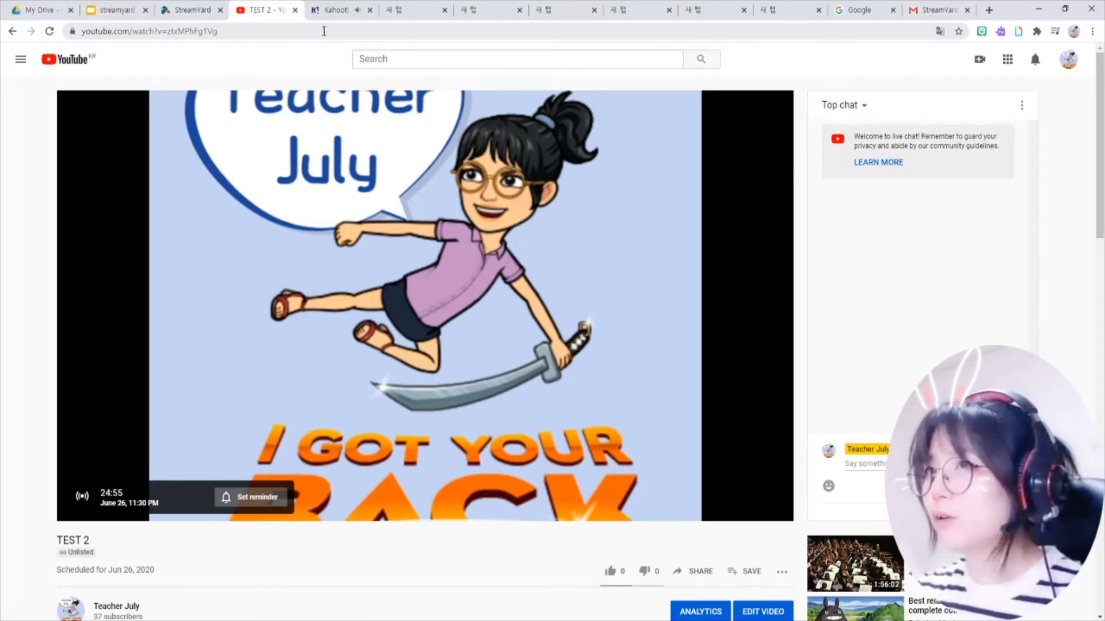
click(146, 31)
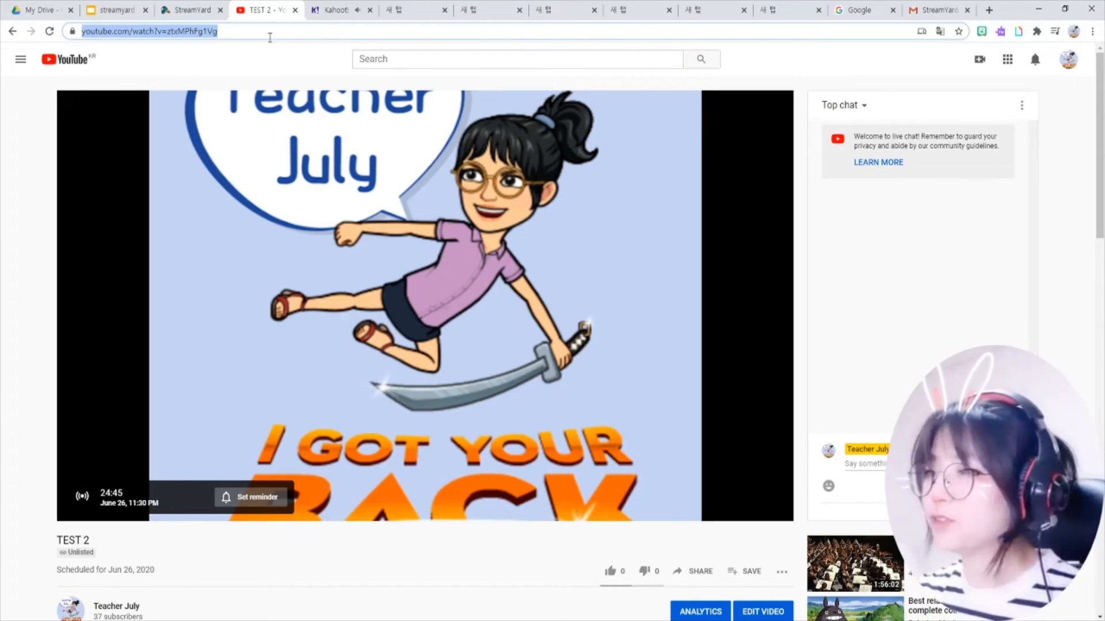
click(188, 11)
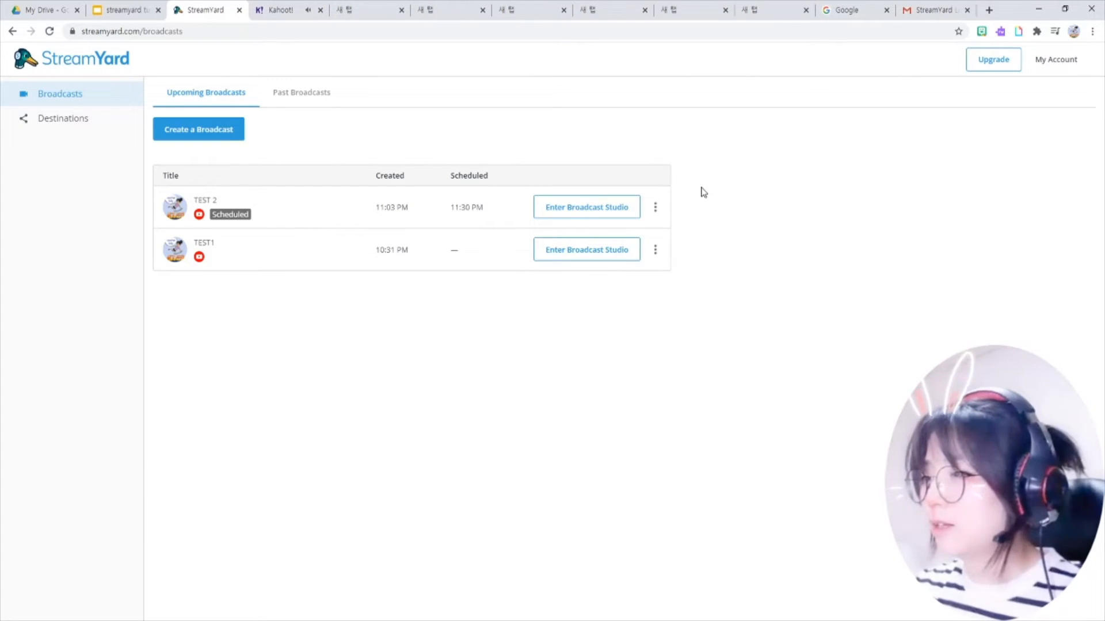
mouse_move(740, 197)
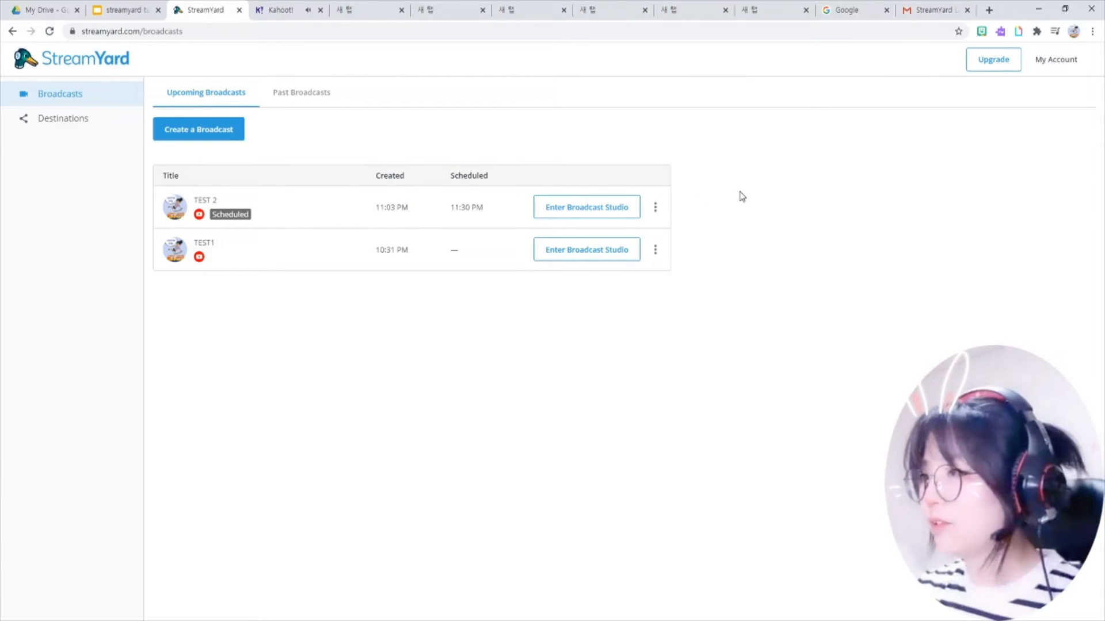
mouse_move(604, 211)
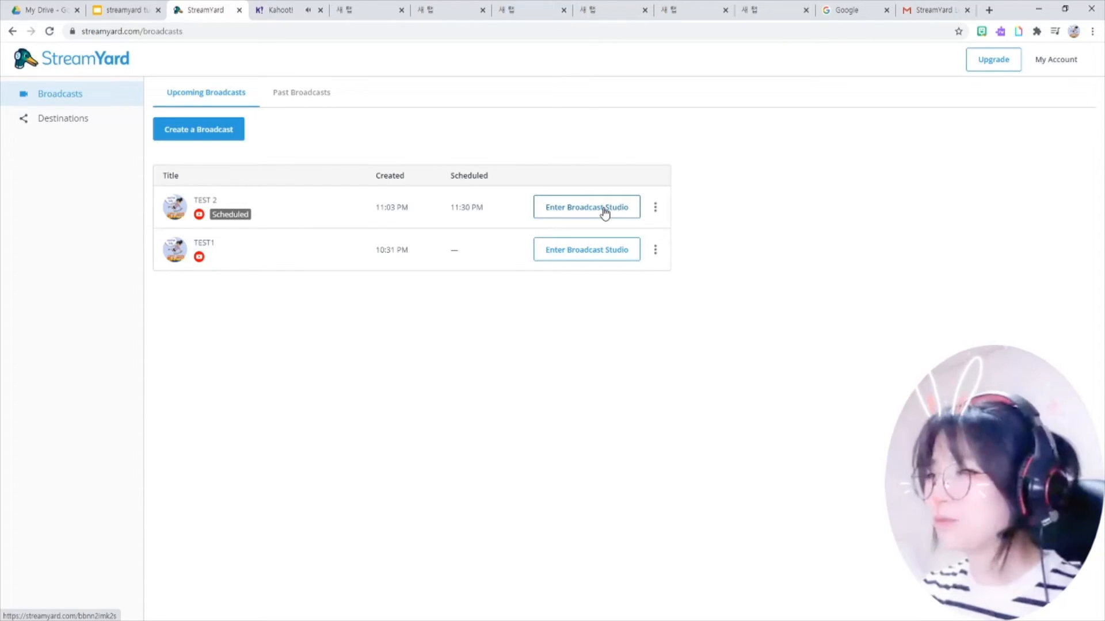
mouse_move(860, 304)
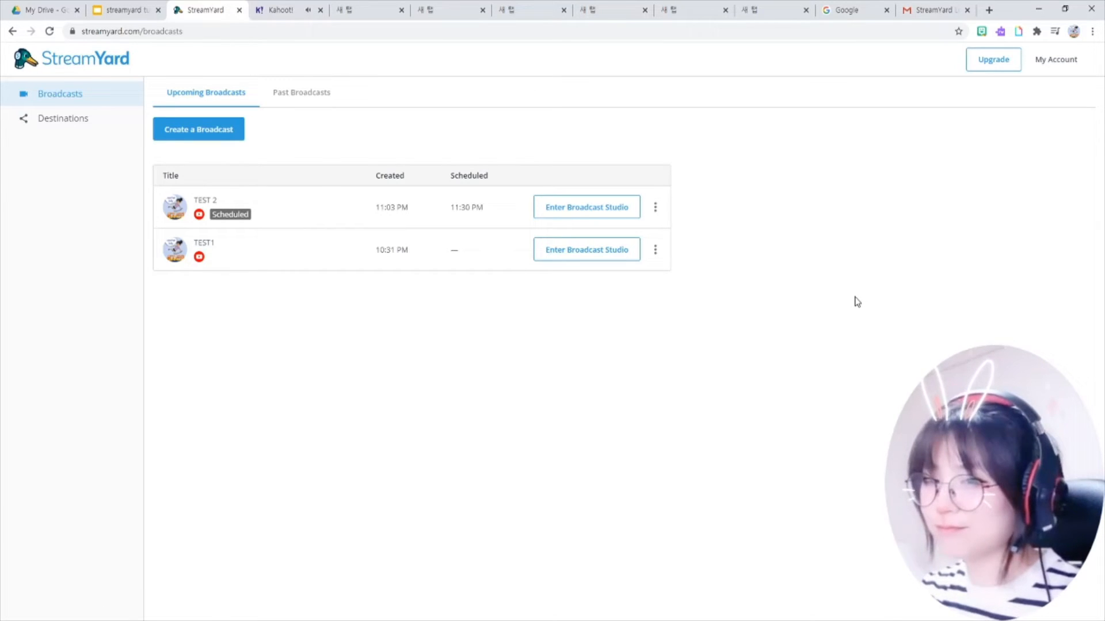
mouse_move(616, 172)
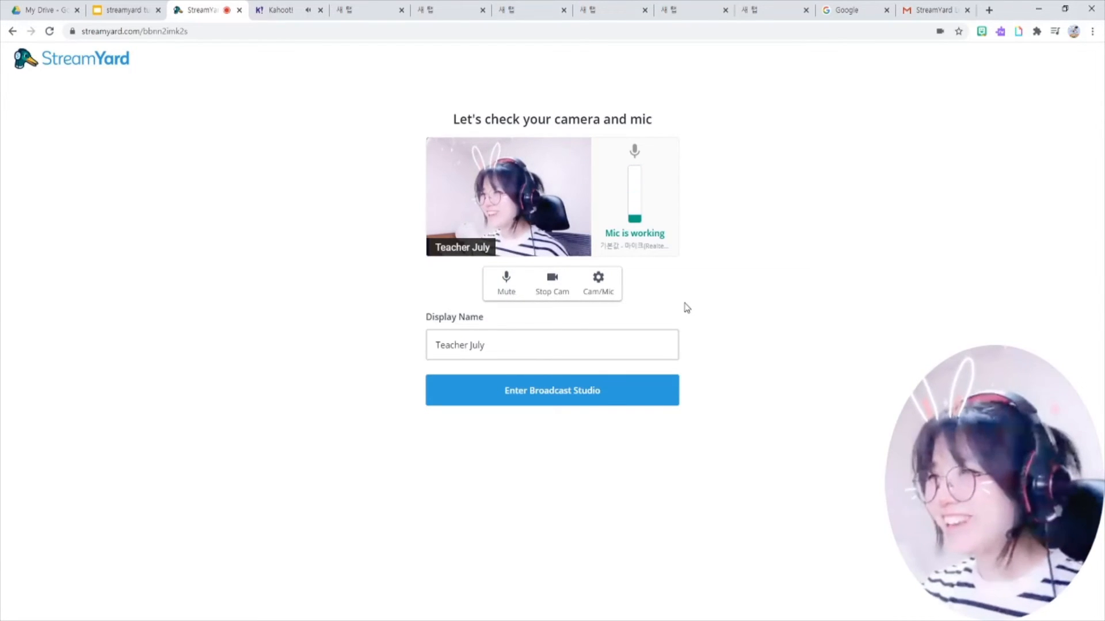
mouse_move(698, 297)
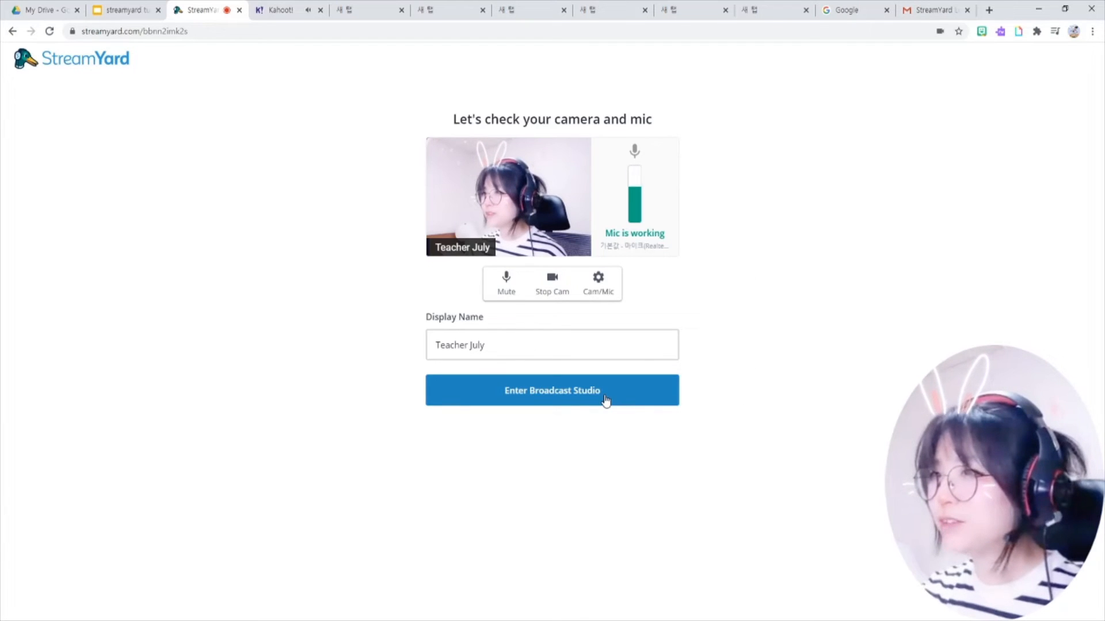
Enter the TEST 2 broadcast studio from the camera and mic check
click(551, 390)
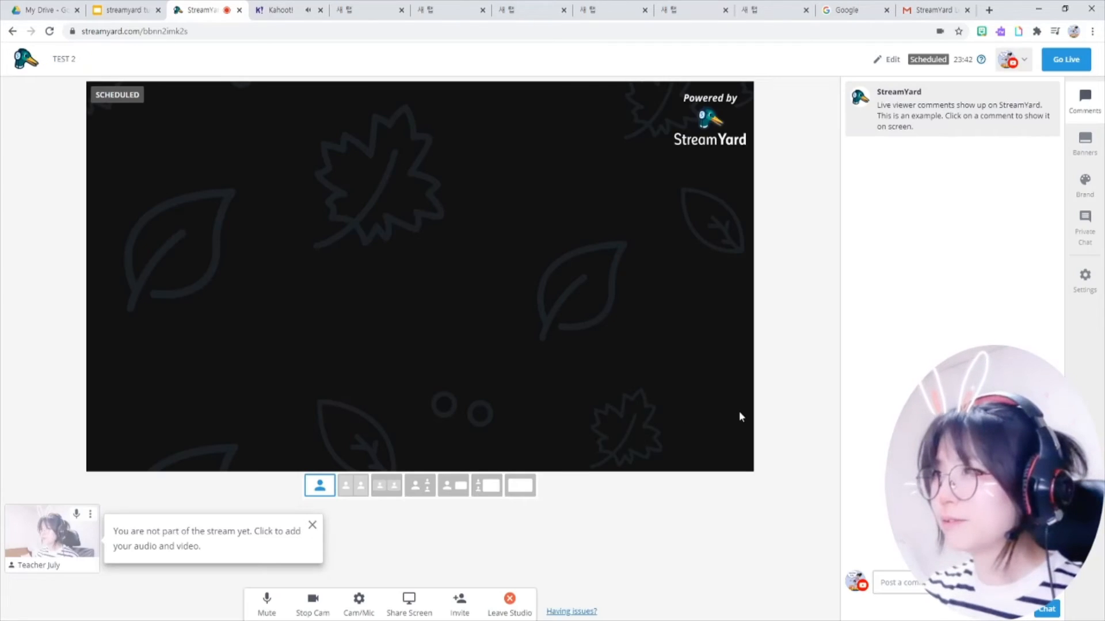
mouse_move(701, 446)
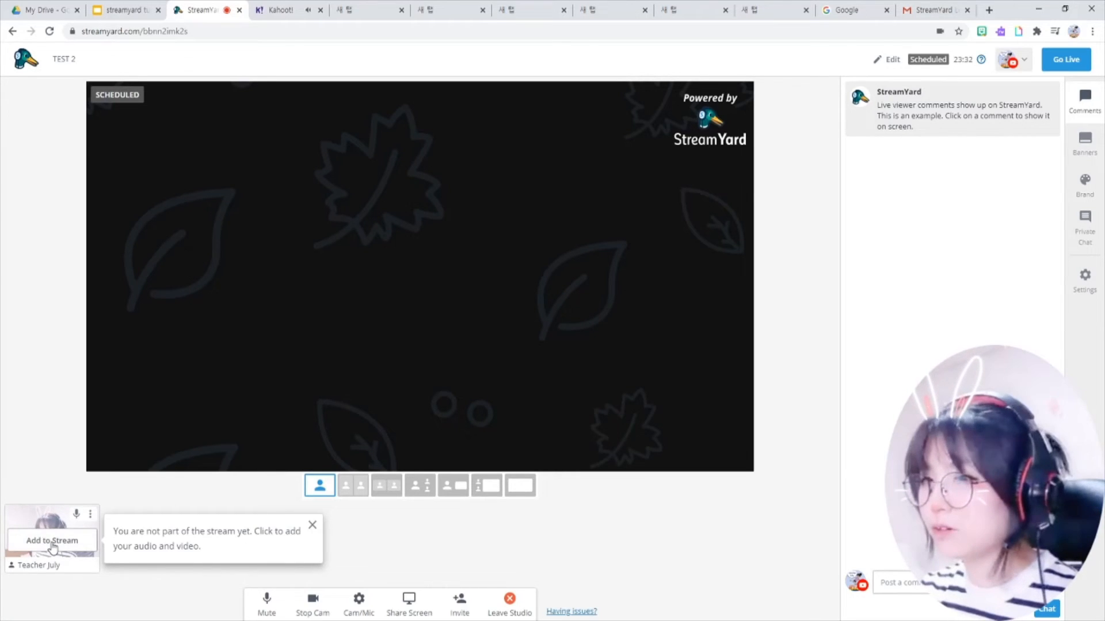
Add Teacher July's webcam feed to the TEST 2 stream
click(50, 540)
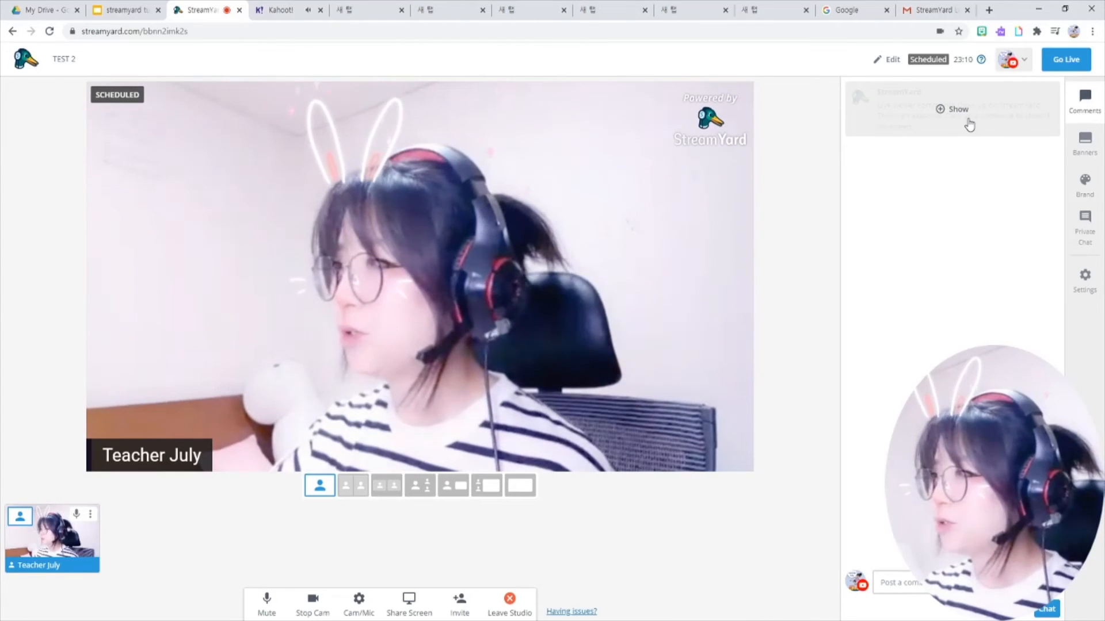
Show the example viewer comment and the 'Nice to meet you' ticker from the test 1 banners
click(952, 110)
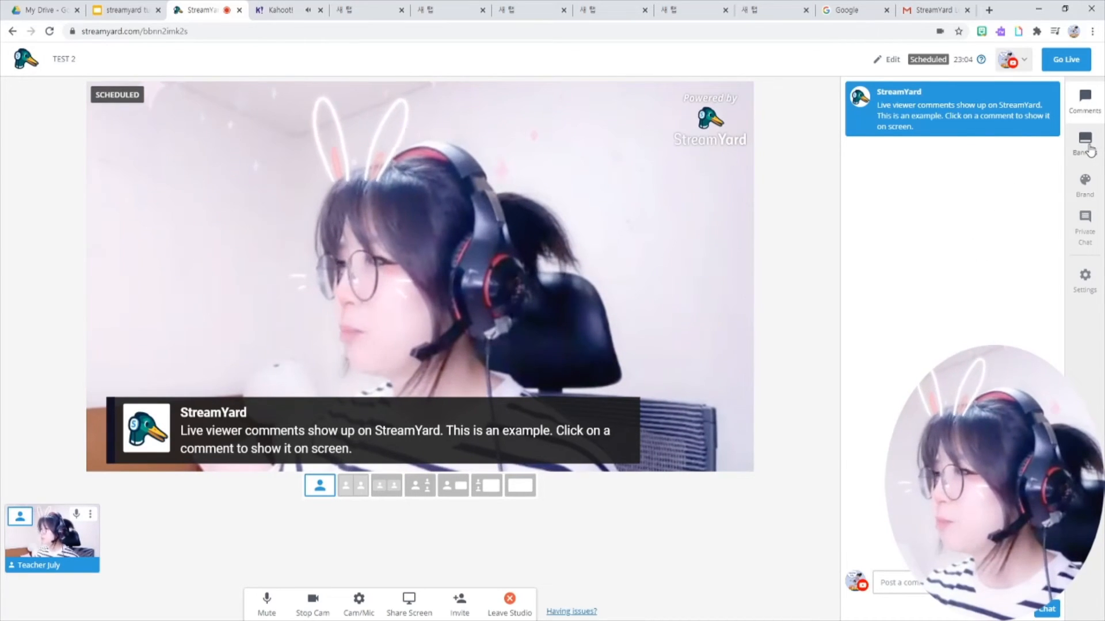
click(1084, 142)
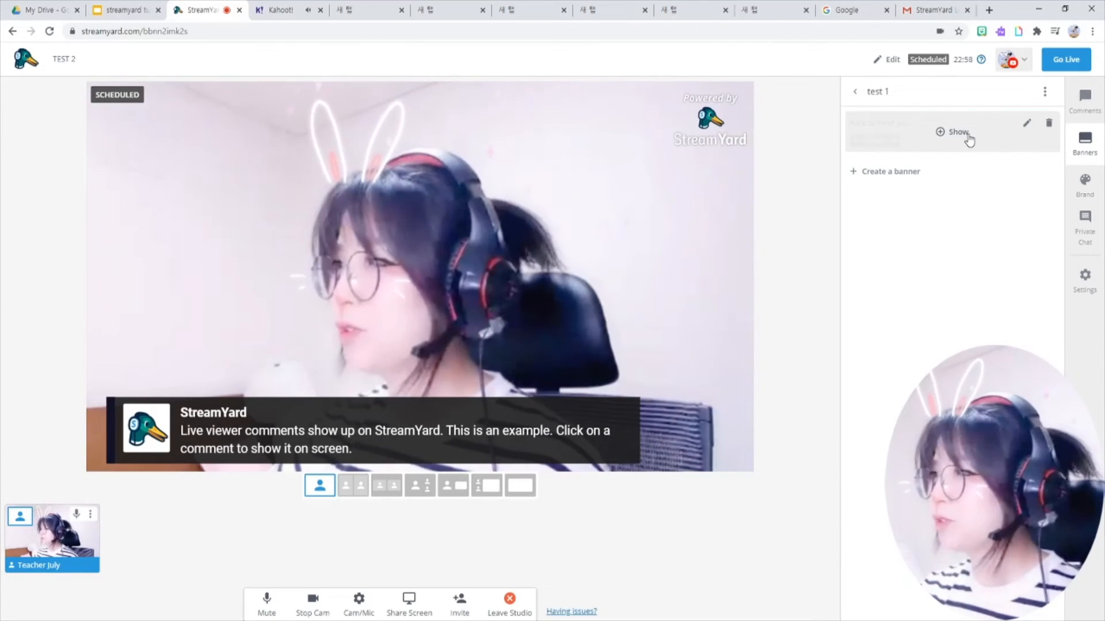
click(955, 131)
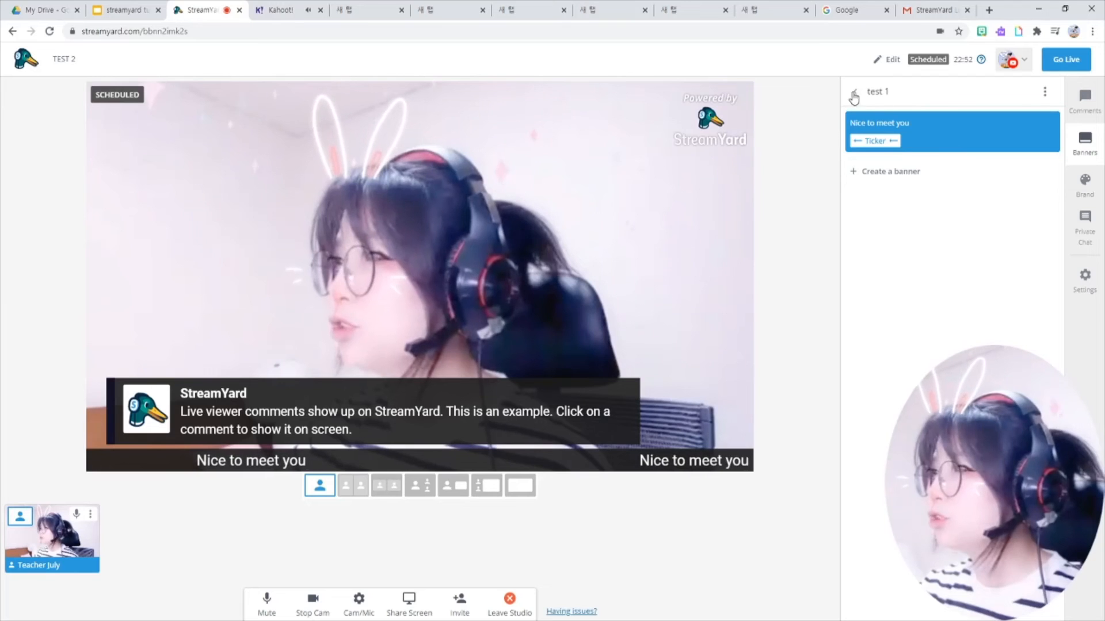
click(853, 93)
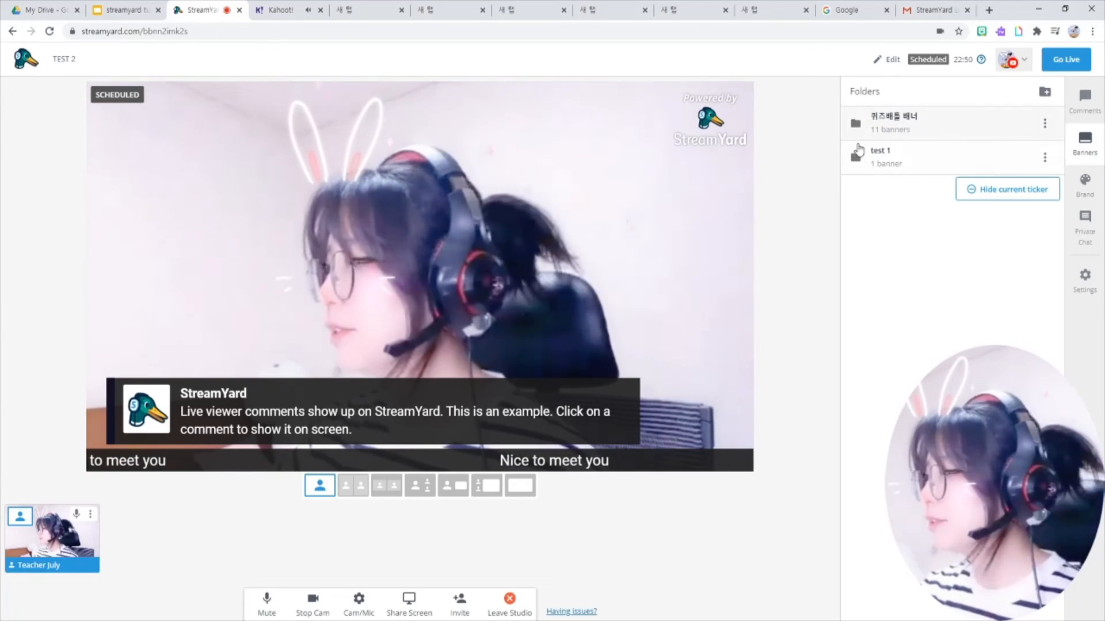
mouse_move(907, 183)
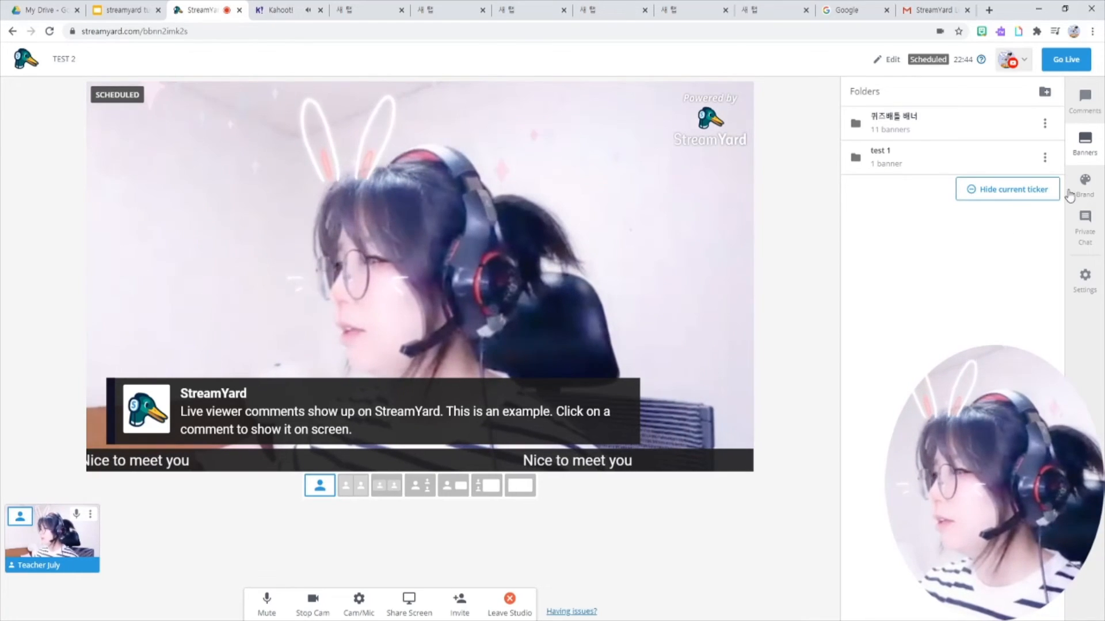
Set the brand colour to dark blue and apply the Default overlay theme
click(1084, 182)
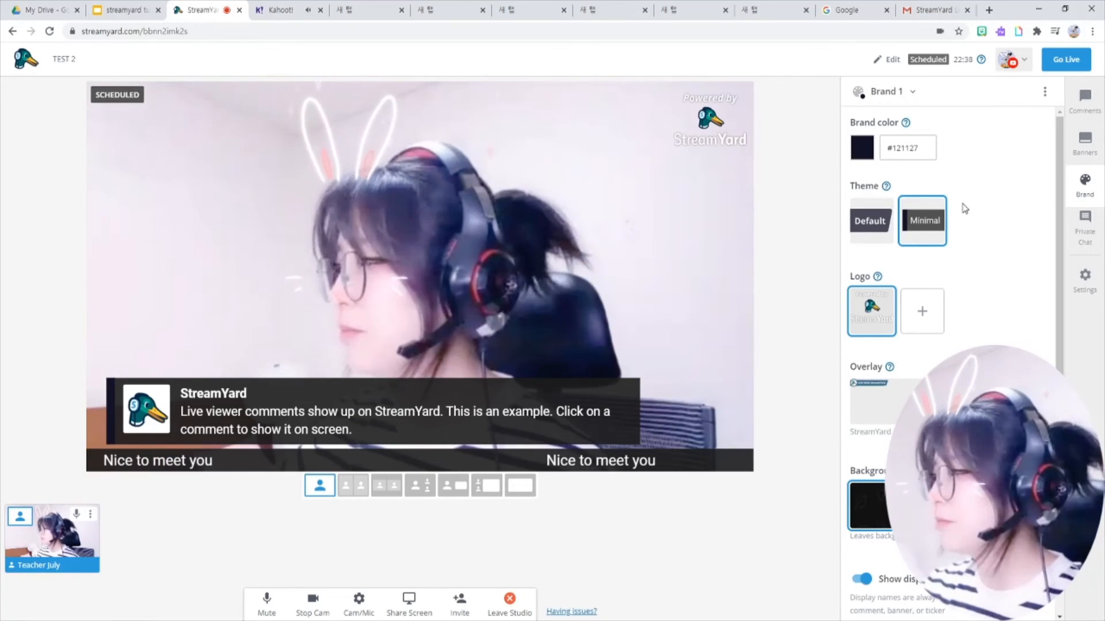
click(861, 147)
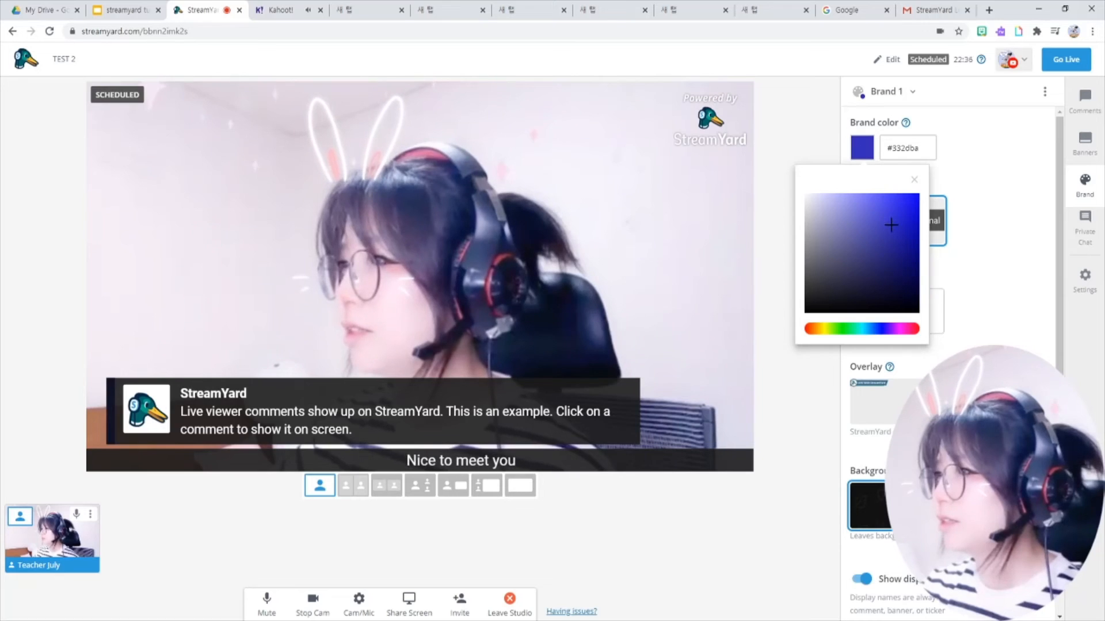
click(882, 258)
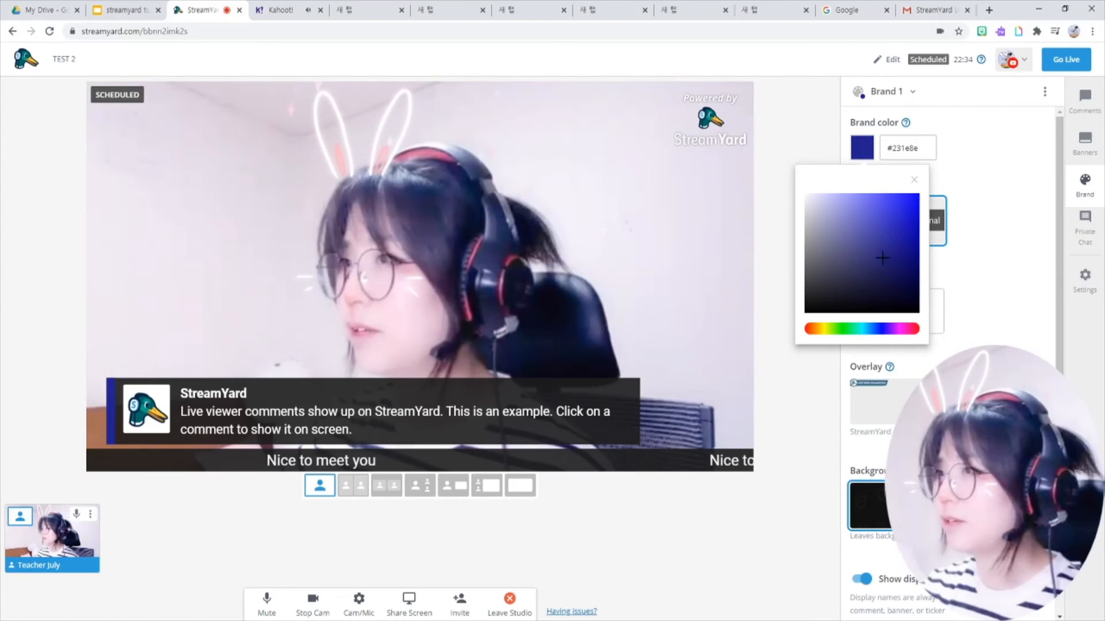
click(915, 179)
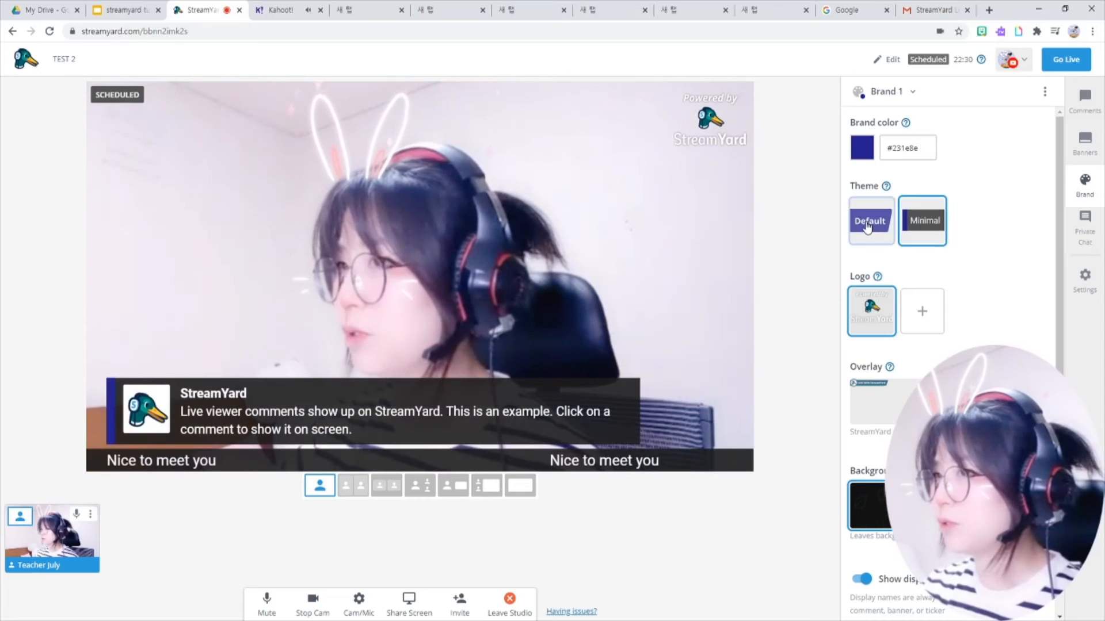
click(871, 221)
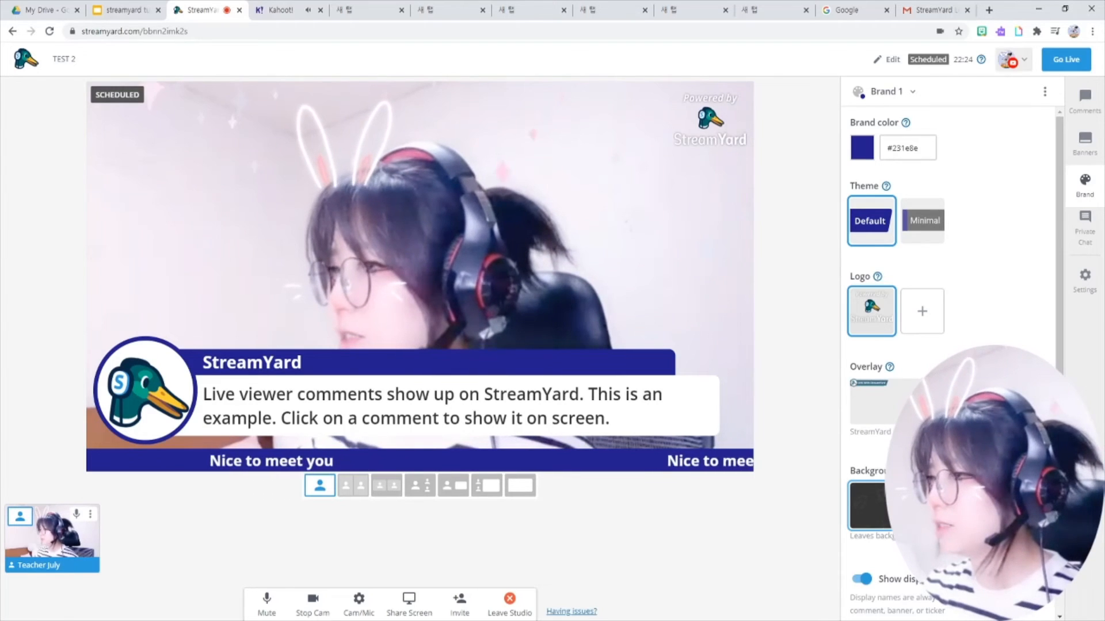
mouse_move(987, 328)
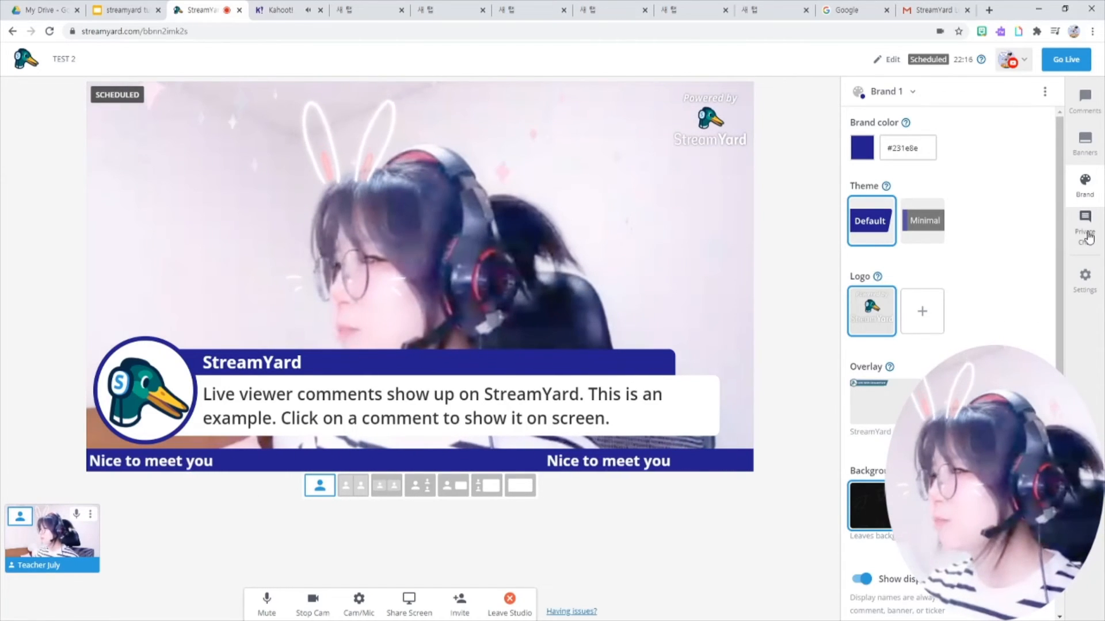
Open Private Chat, then start a screen share so the sharing tips appear
click(1085, 225)
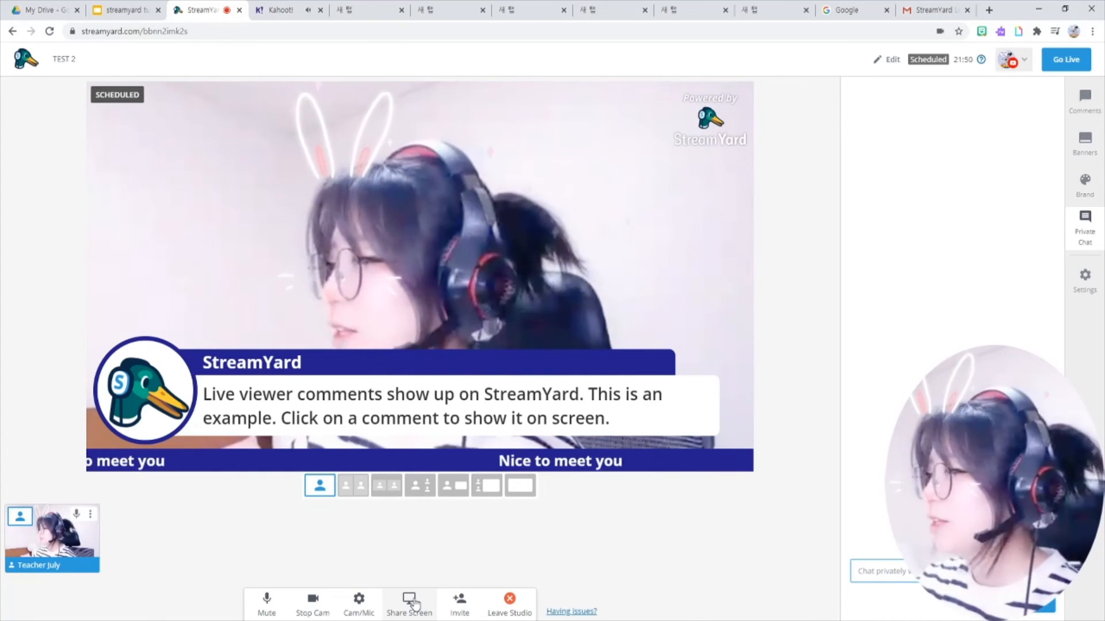
click(408, 604)
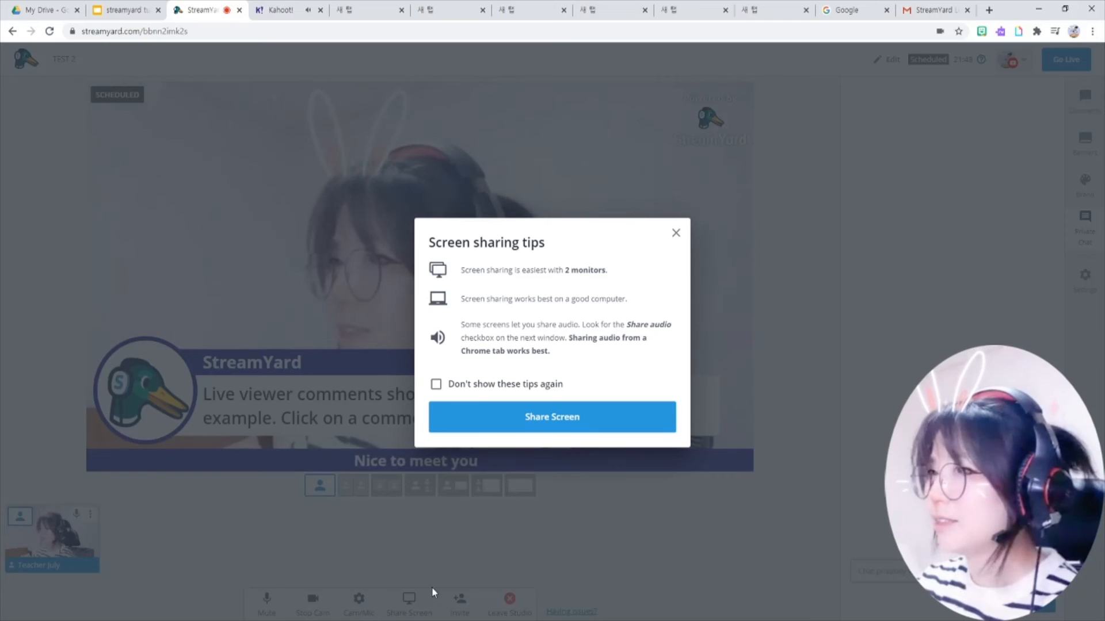
Share the Kahoot! Chrome tab with its audio into the studio
click(551, 416)
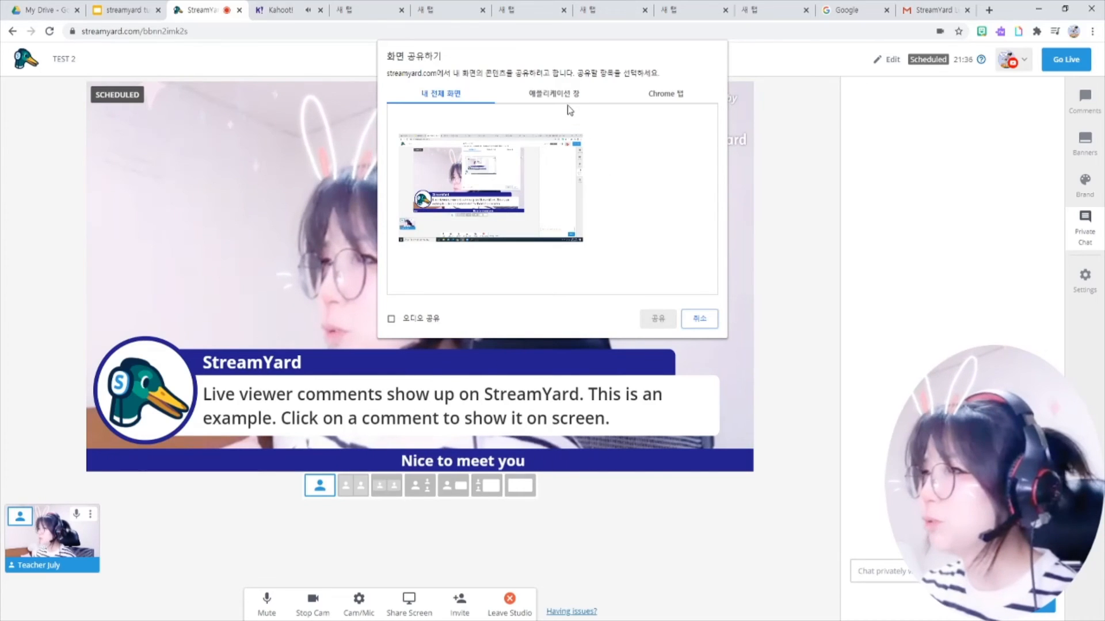
click(551, 93)
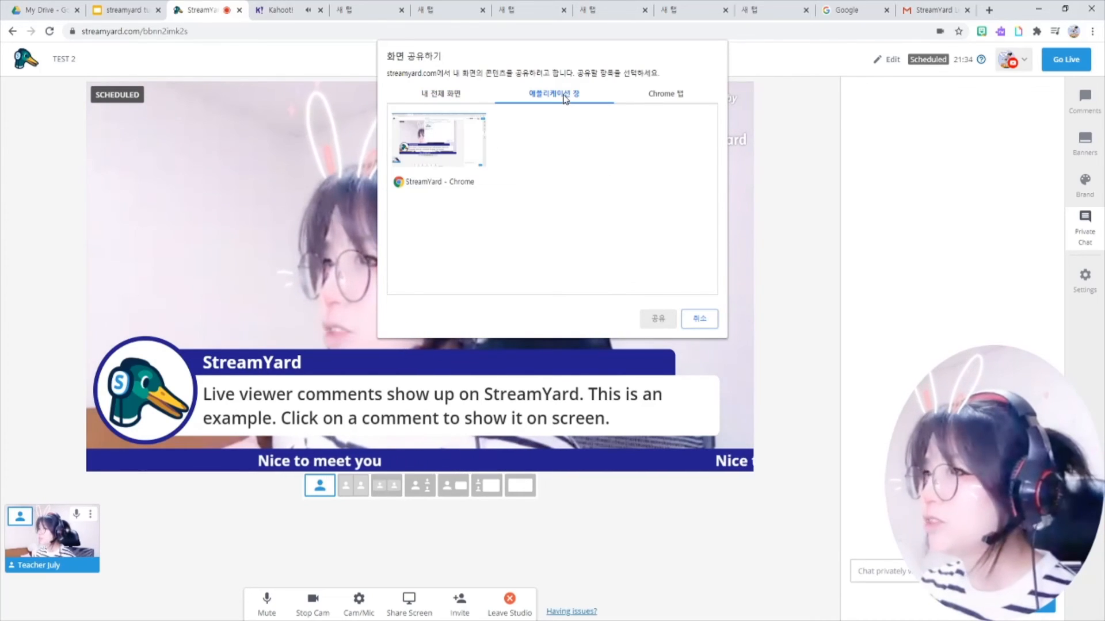
click(664, 93)
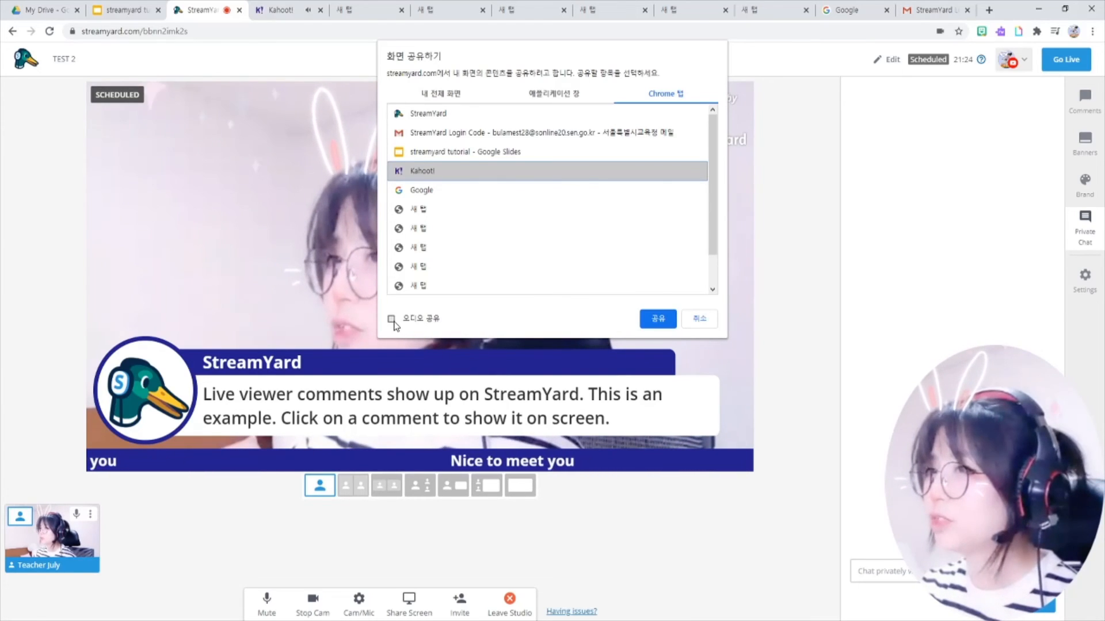
click(391, 319)
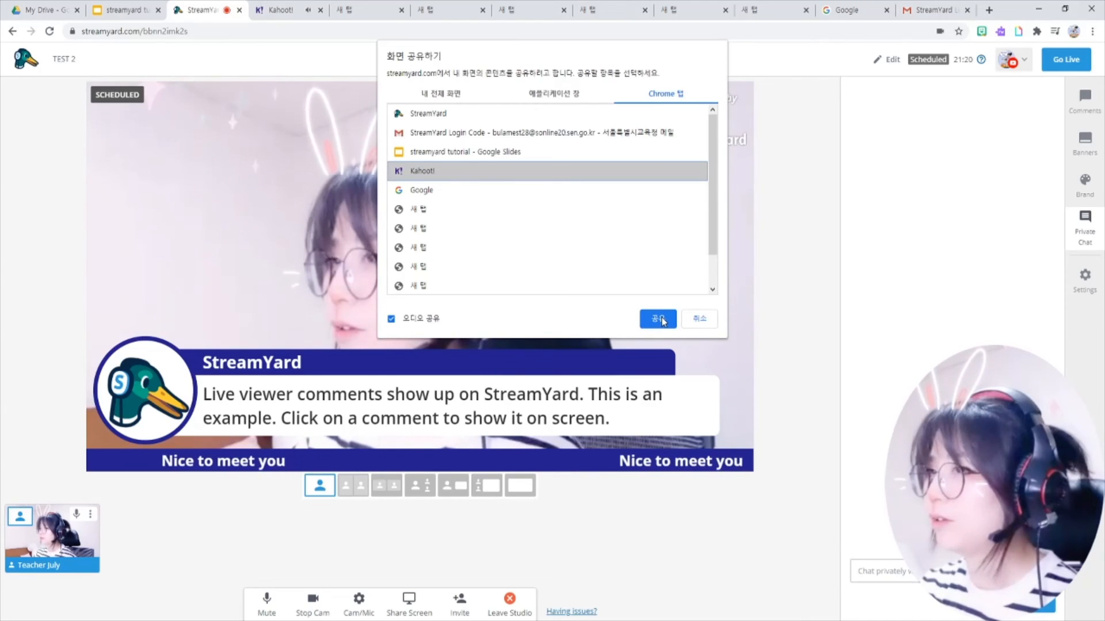
click(657, 319)
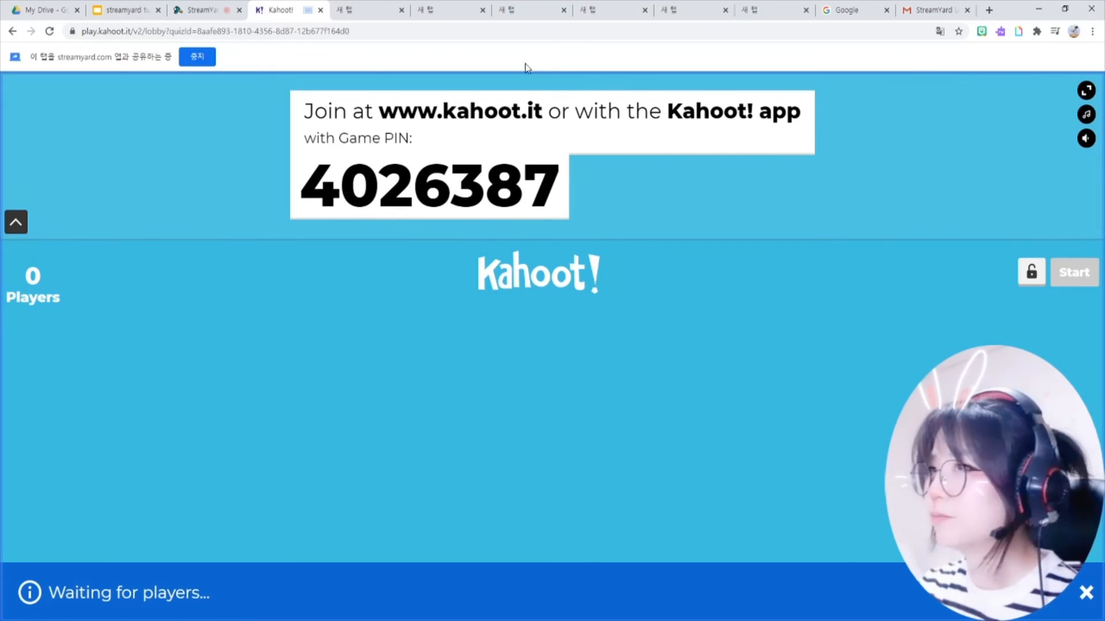
Try the stage layouts and settle on large Kahoot! tab with small Teacher July webcam inset
click(205, 10)
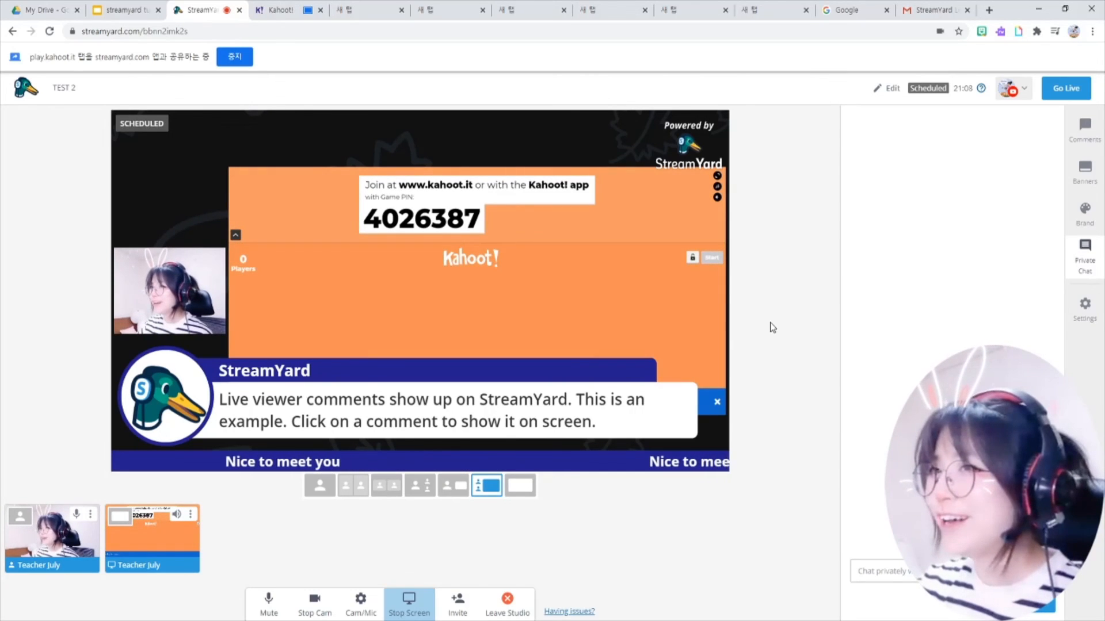
mouse_move(538, 510)
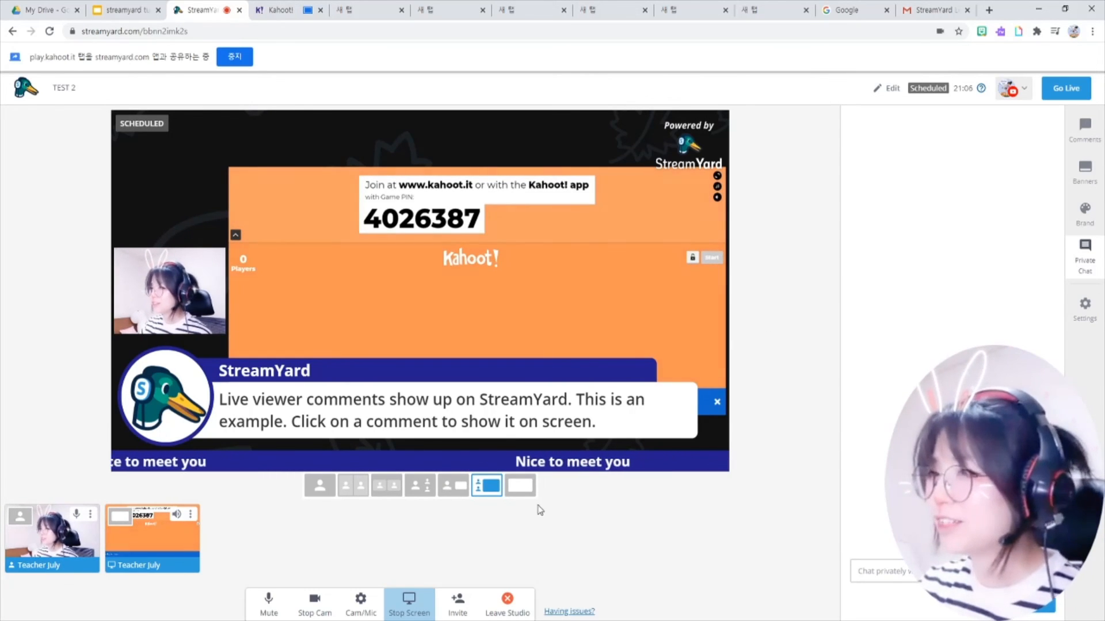
click(520, 485)
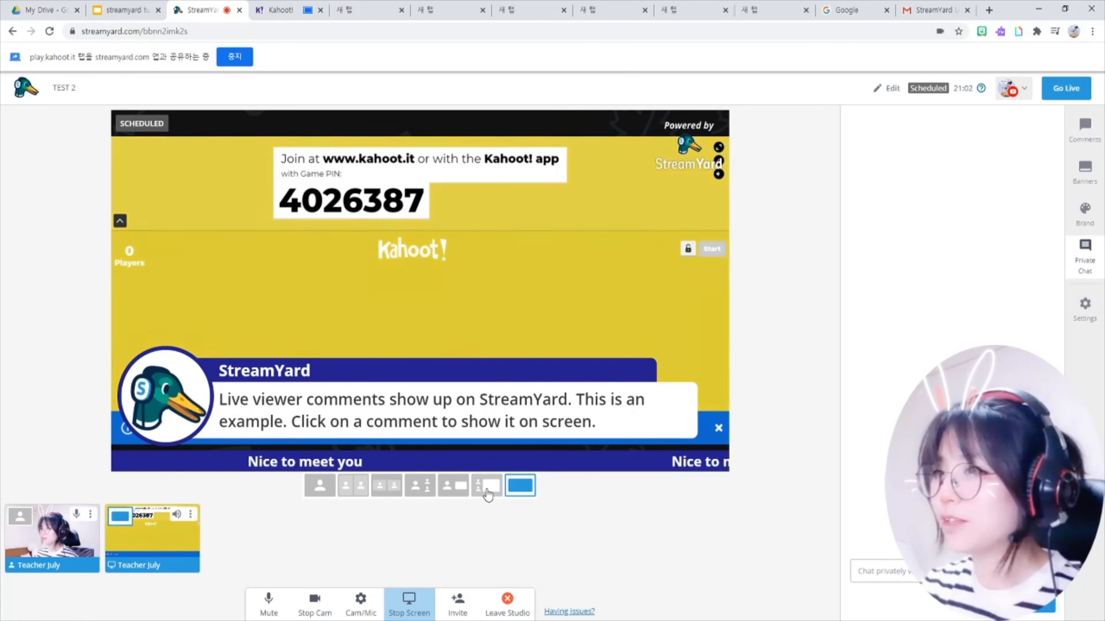
click(485, 485)
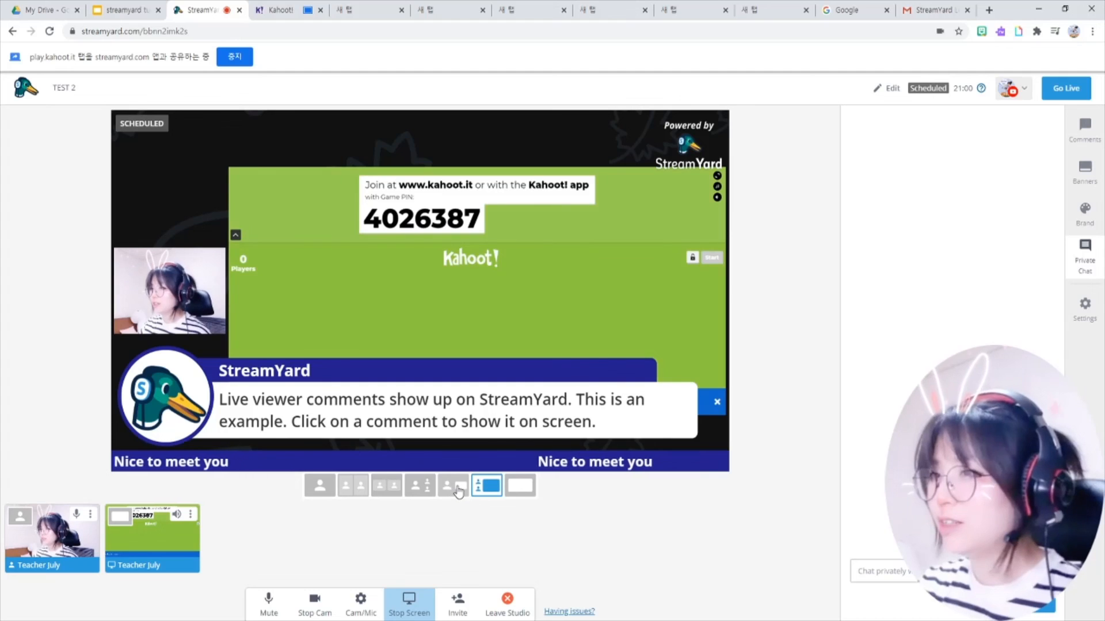
click(453, 484)
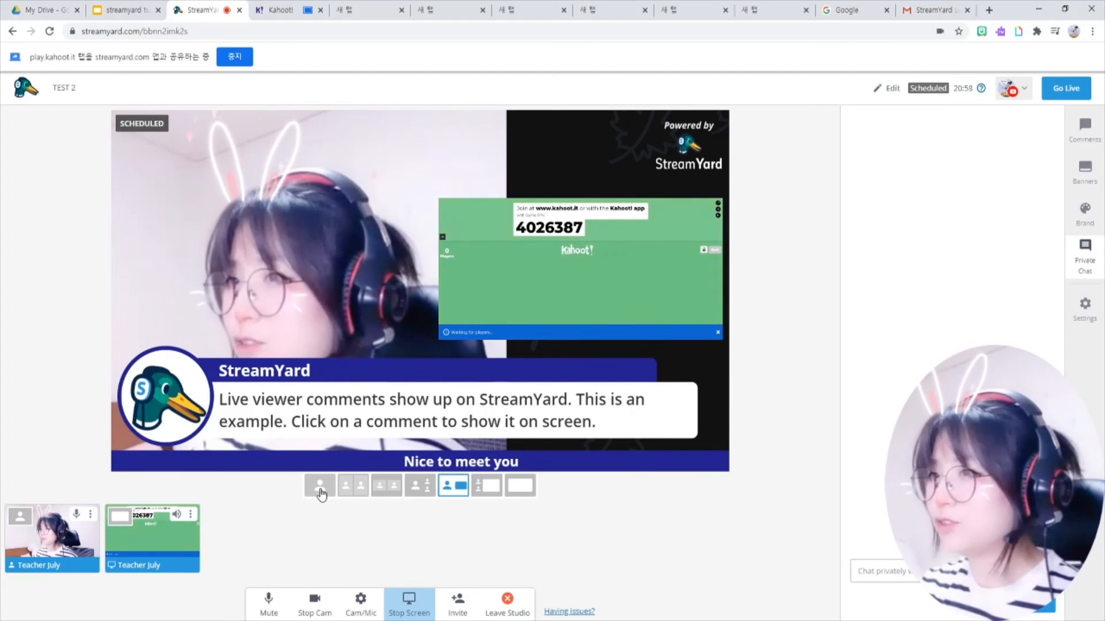
click(319, 485)
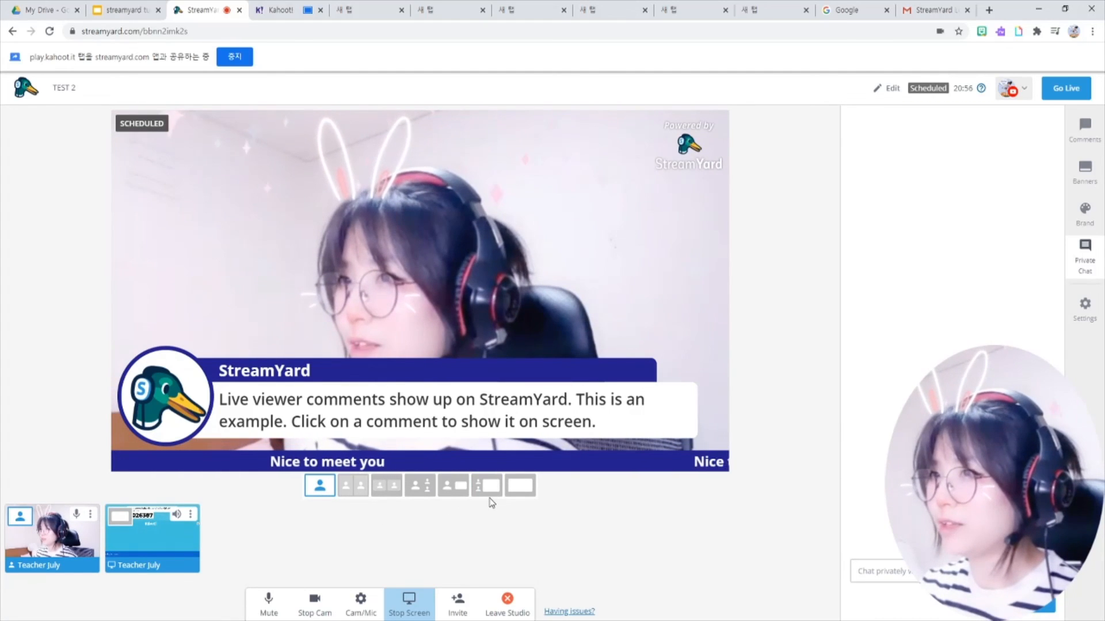
click(485, 486)
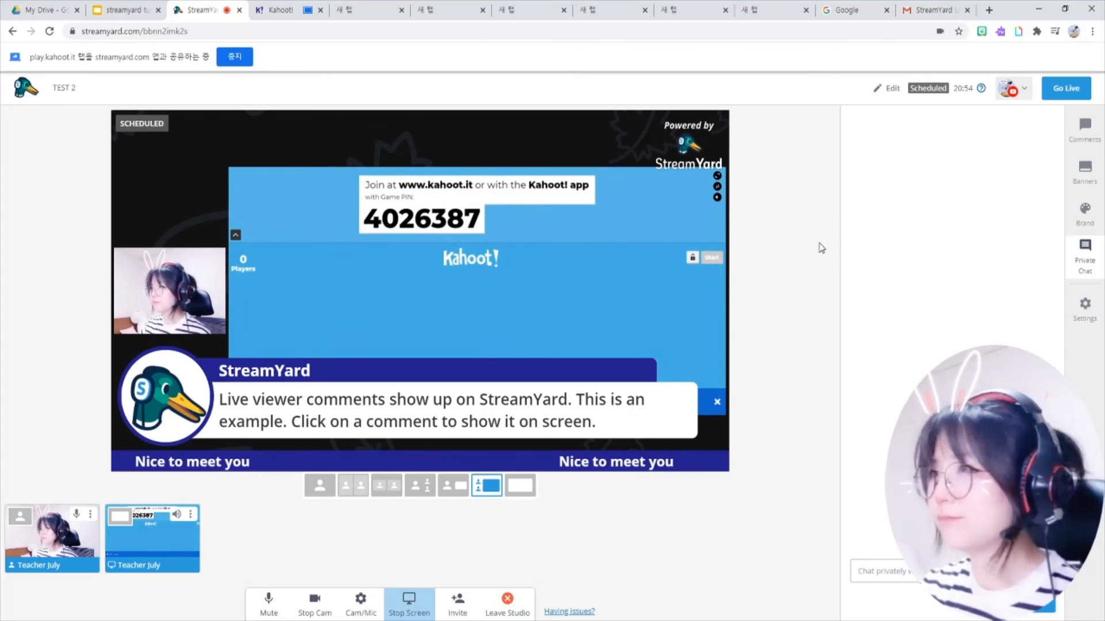